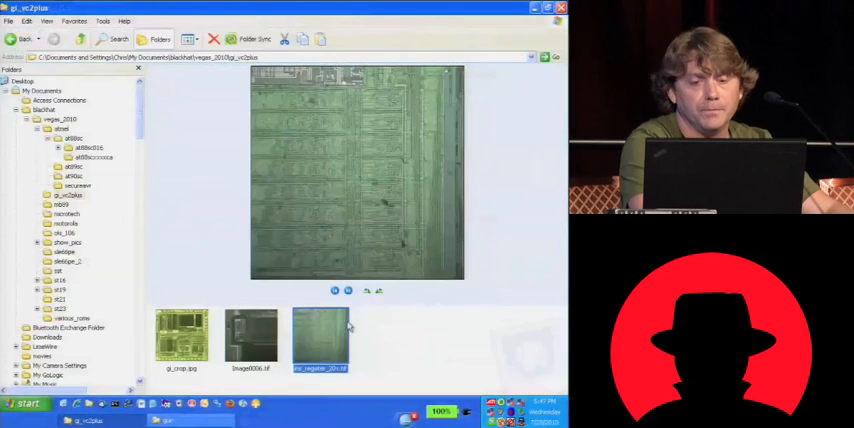
mouse_move(250, 340)
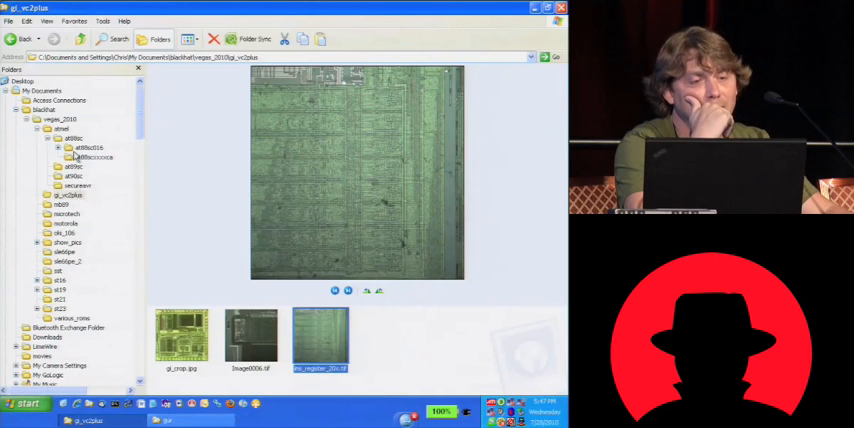
Open the mb89 folder under vegas_2010 to show mb89_core_50x.psd
left_click(60, 205)
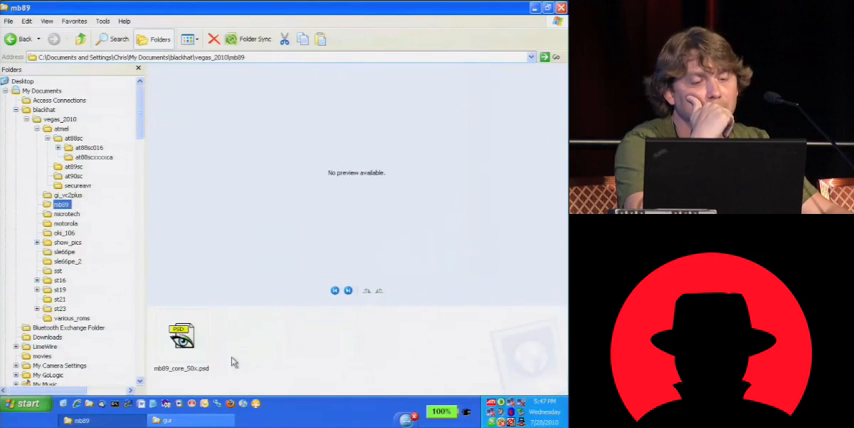
Open mb89_core_50x.psd in ACDSee to view the full chip core layout
double_click(181, 337)
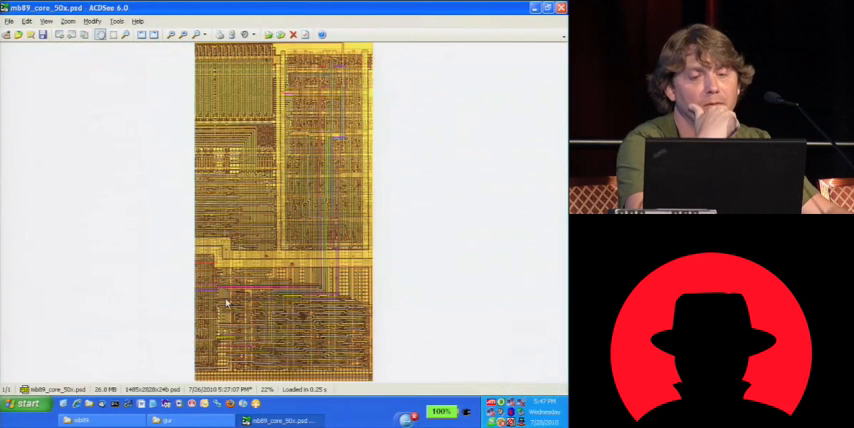
mouse_move(183, 35)
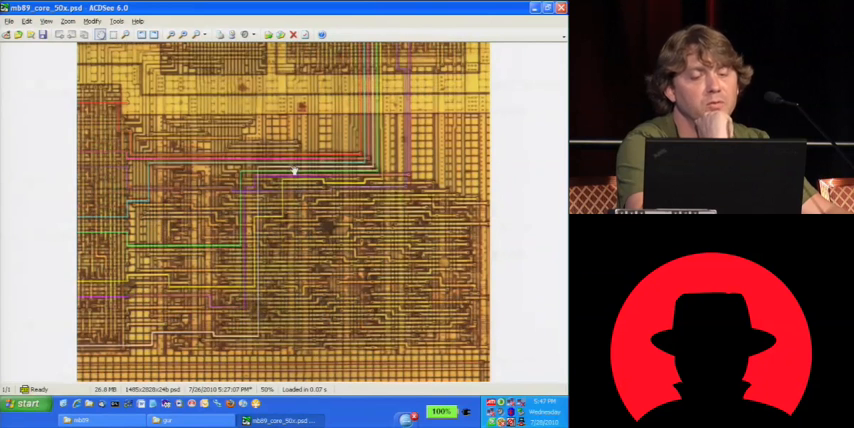
mouse_move(330, 323)
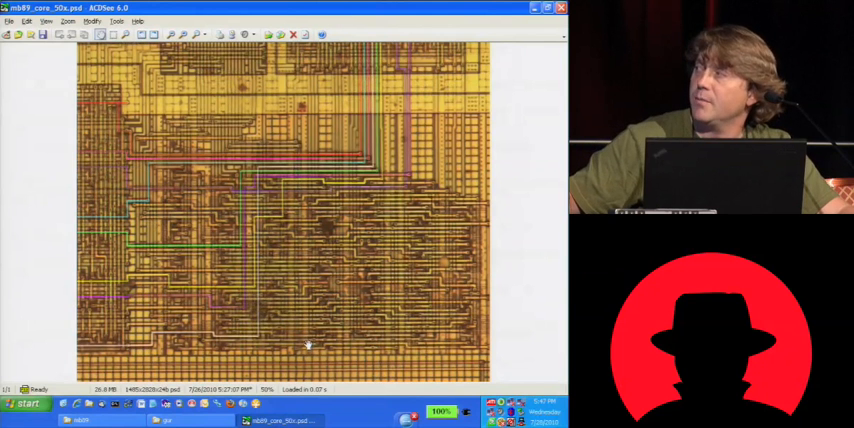
mouse_move(442, 313)
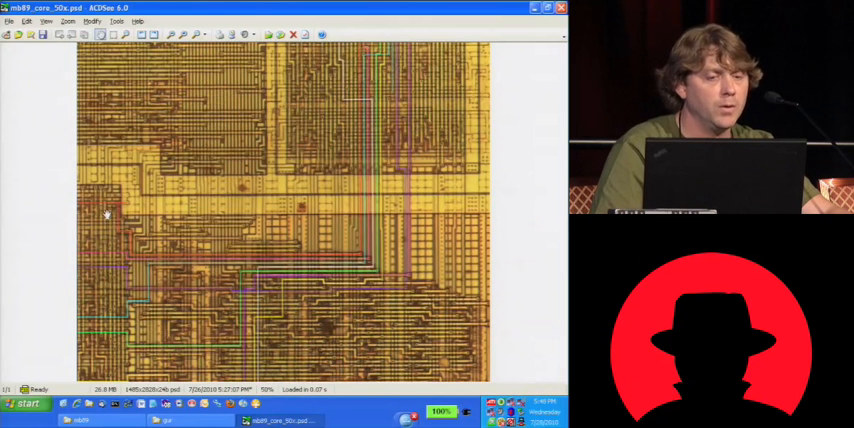
mouse_move(100, 203)
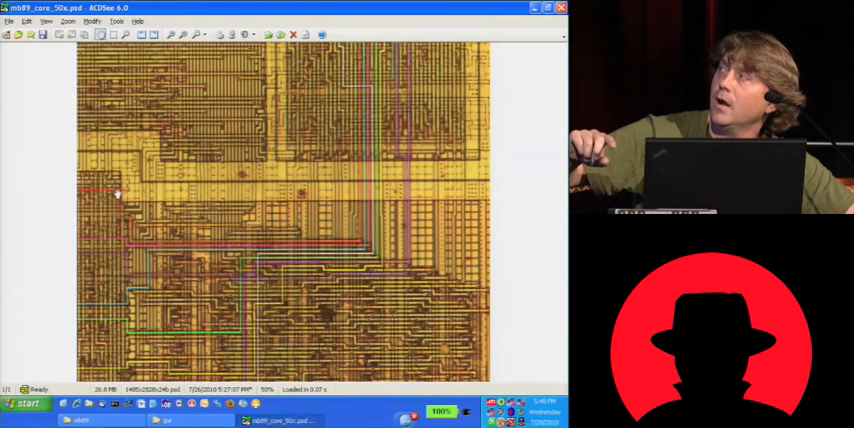
mouse_move(126, 256)
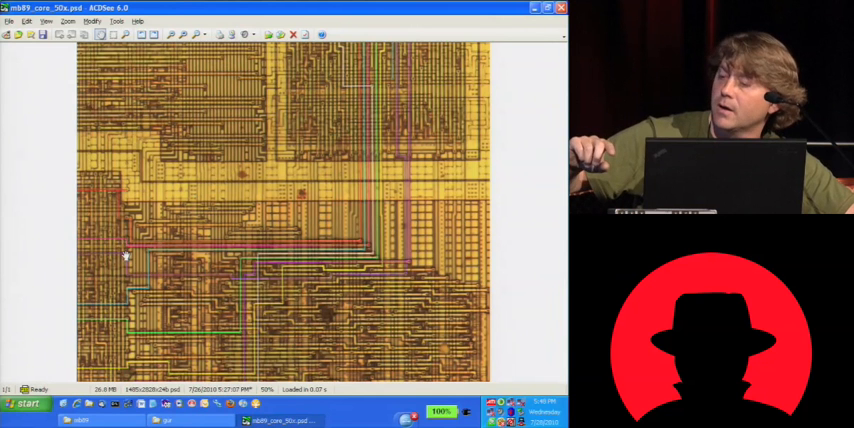
mouse_move(117, 302)
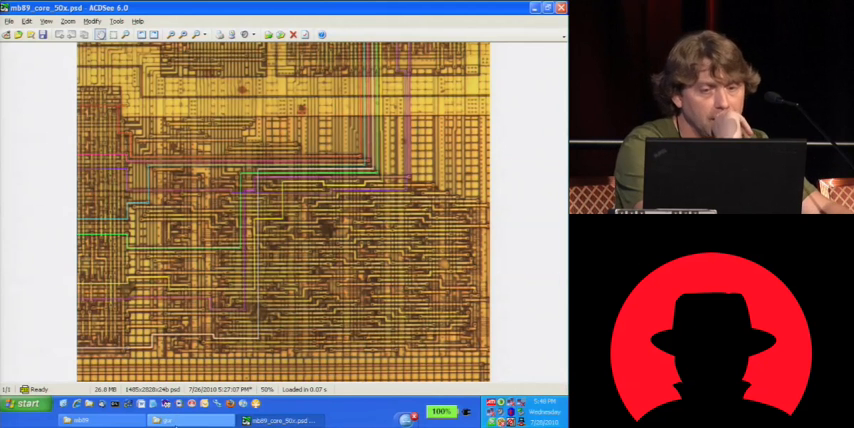
mouse_move(367, 195)
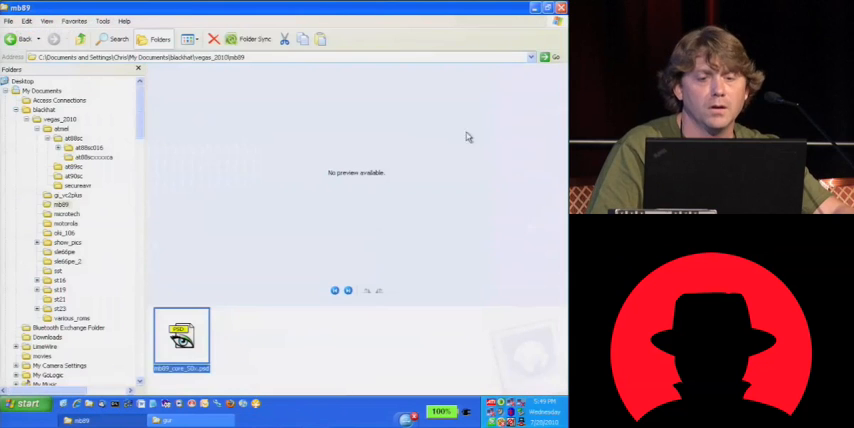
Open the microtech folder showing 50x.jpg, d0_location.psd and Image0014.tif
left_click(66, 213)
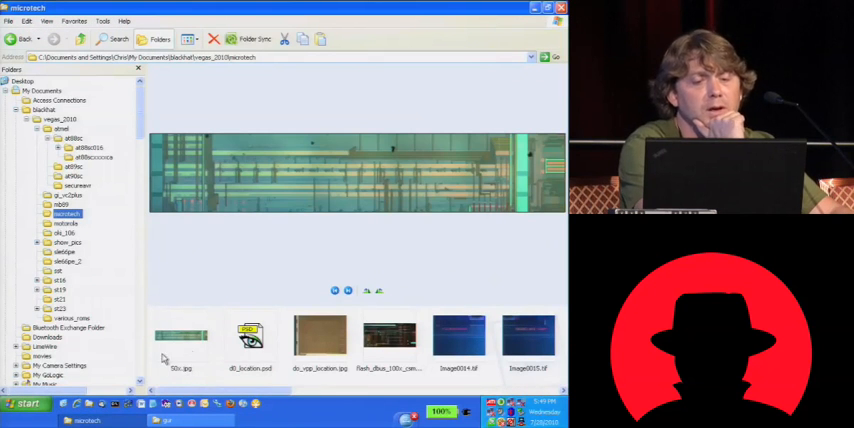
mouse_move(250, 335)
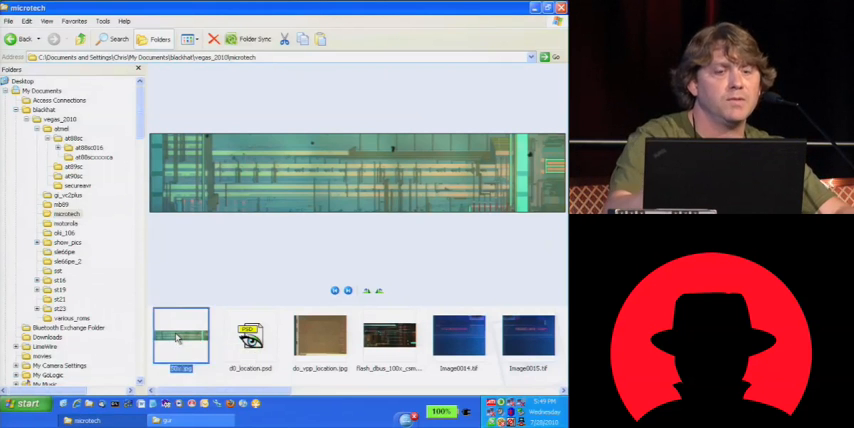
View the 50x.jpg strip image enlarged in ACDSee, then close it
double_click(180, 335)
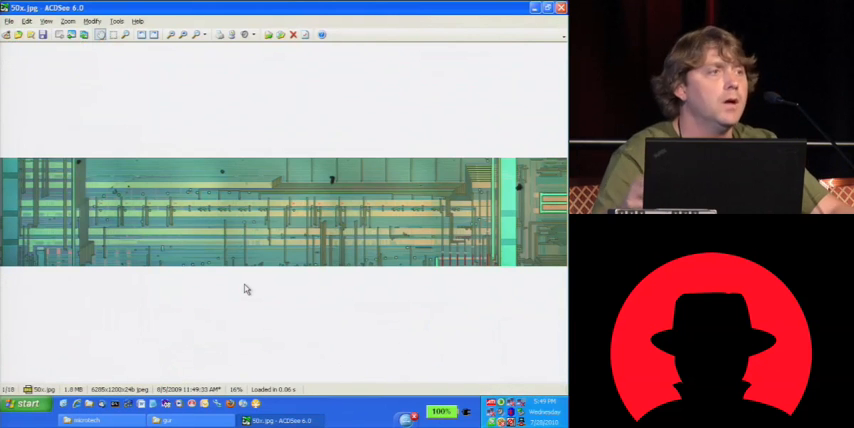
mouse_move(258, 289)
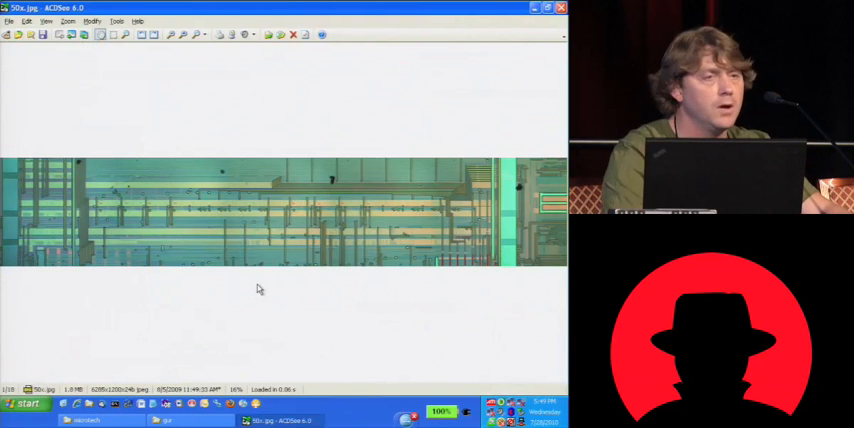
mouse_move(270, 278)
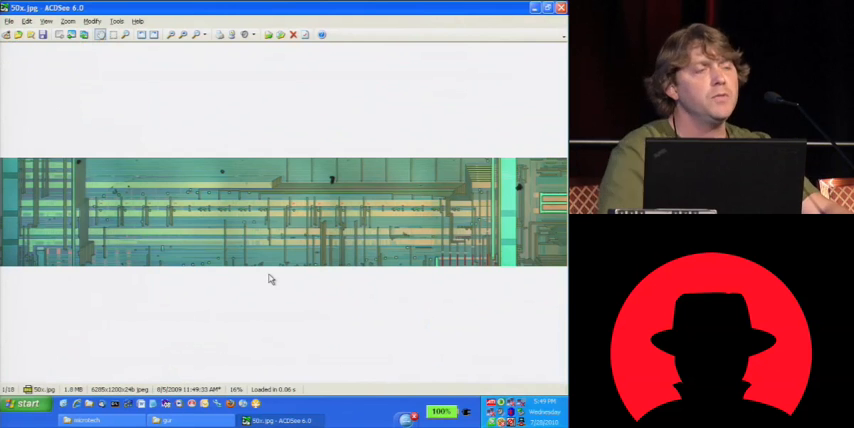
mouse_move(178, 111)
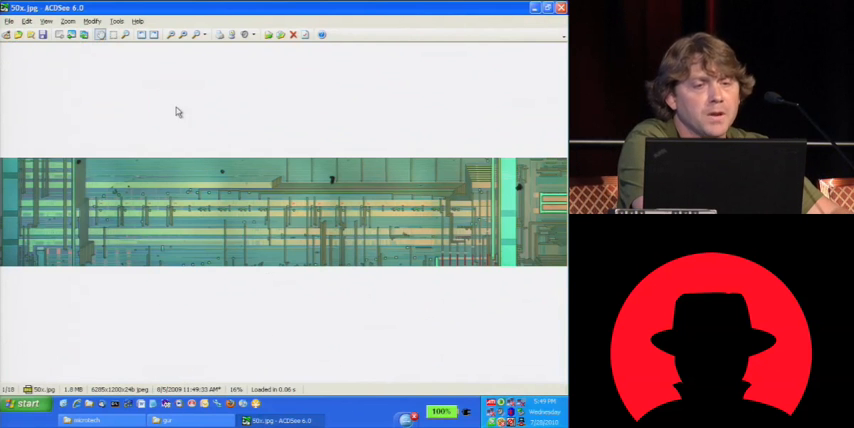
left_click(184, 34)
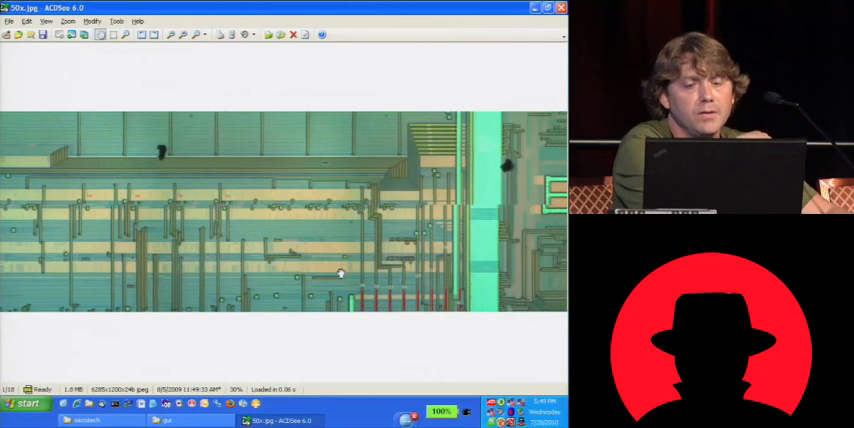
left_click(182, 34)
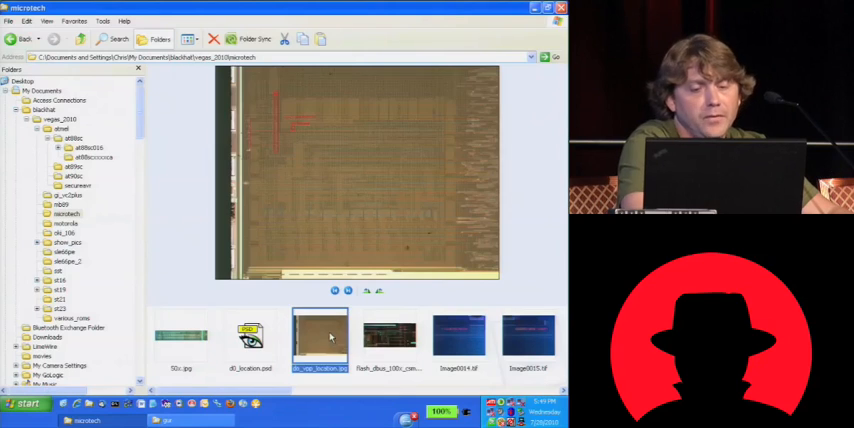
Open do_vpp_location.jpg in ACDSee to see its red test pad annotations
double_click(320, 338)
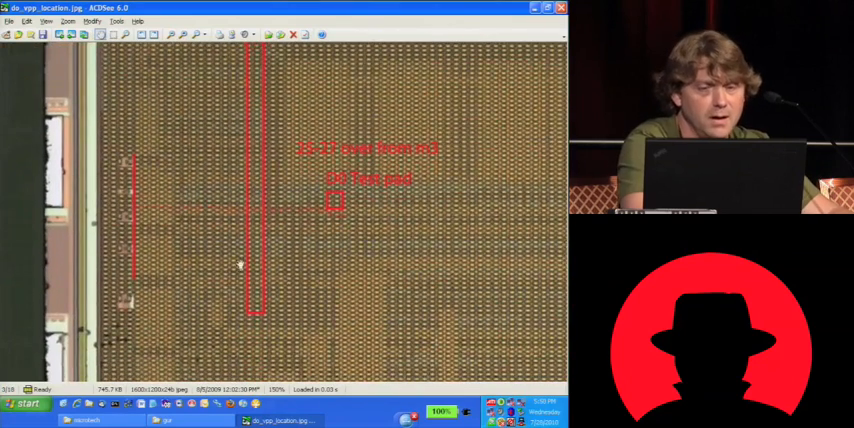
mouse_move(410, 195)
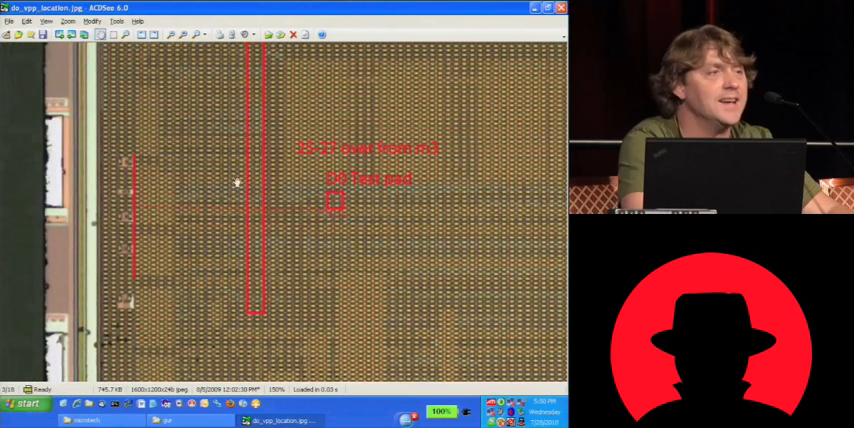
mouse_move(347, 248)
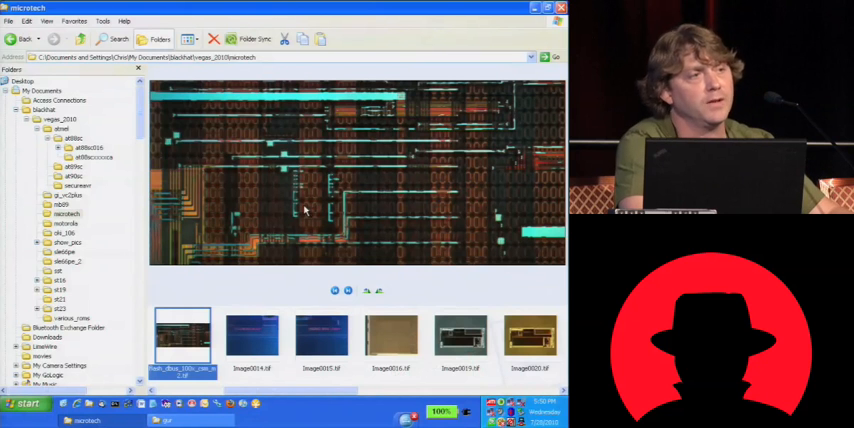
mouse_move(256, 210)
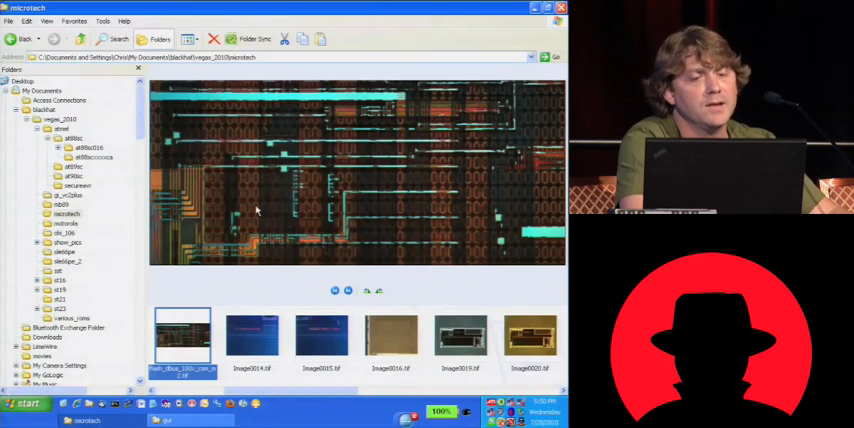
Preview the Image0020 and ut83scn100_5x_m2.tif die photographs
left_click(321, 335)
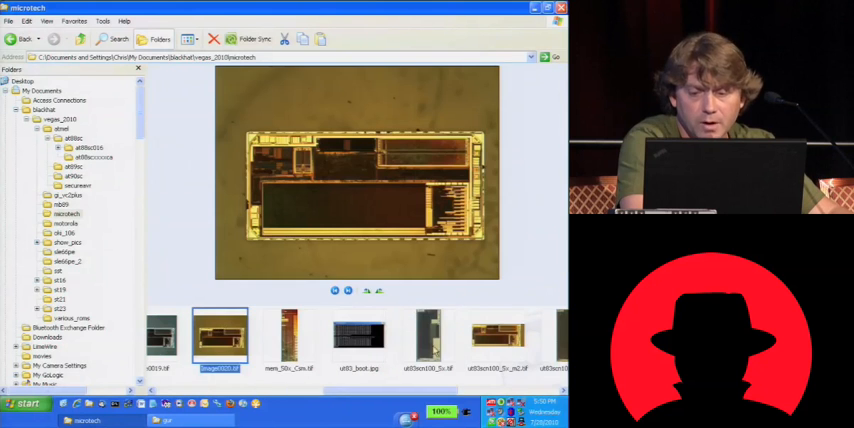
left_click(497, 337)
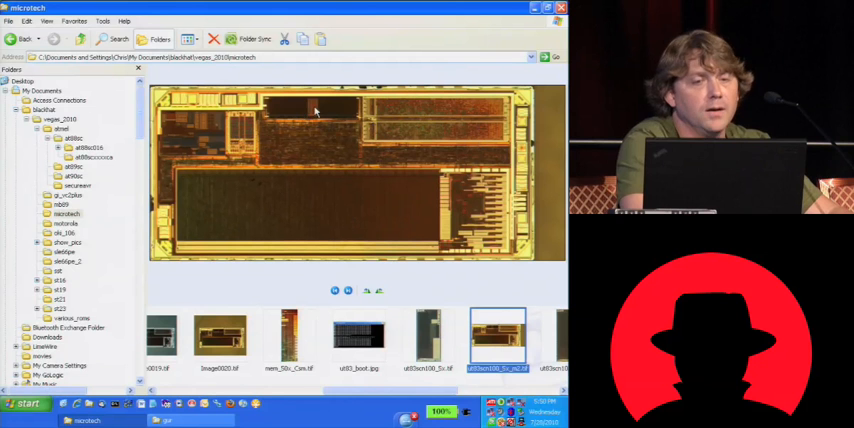
mouse_move(303, 114)
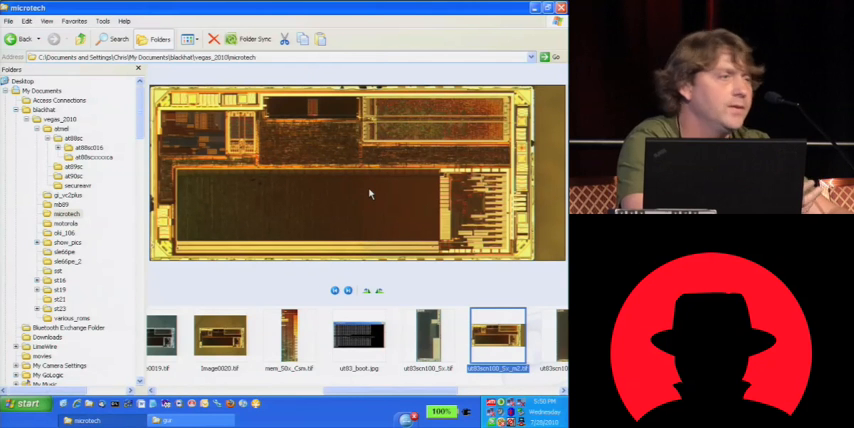
mouse_move(413, 204)
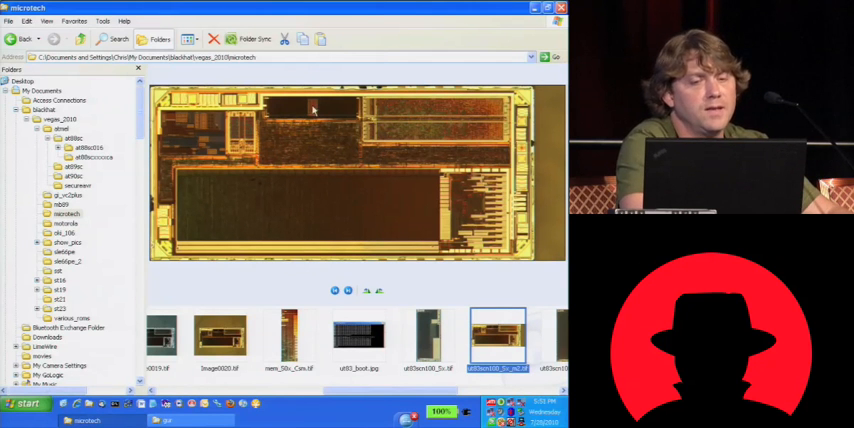
mouse_move(325, 228)
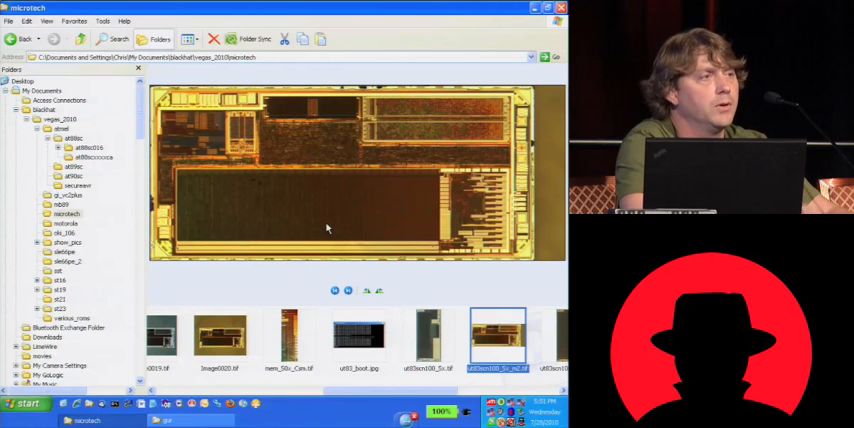
mouse_move(342, 305)
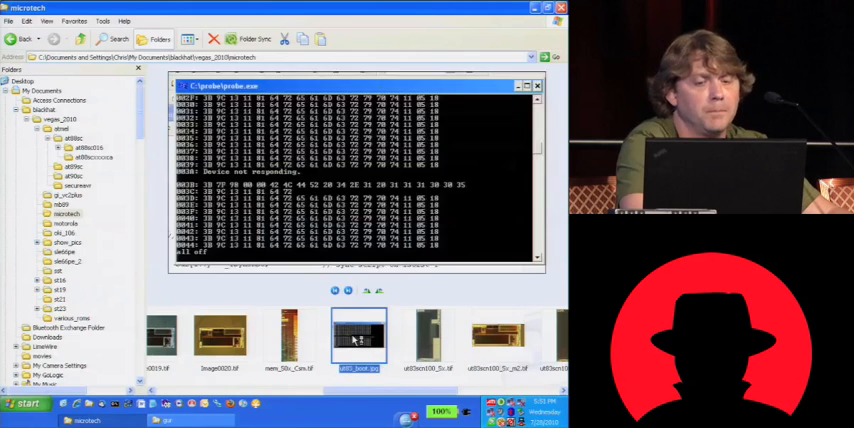
double_click(358, 338)
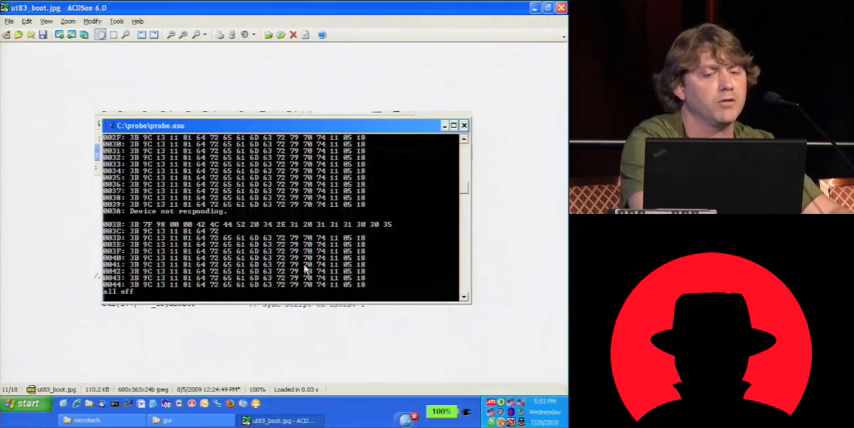
mouse_move(189, 66)
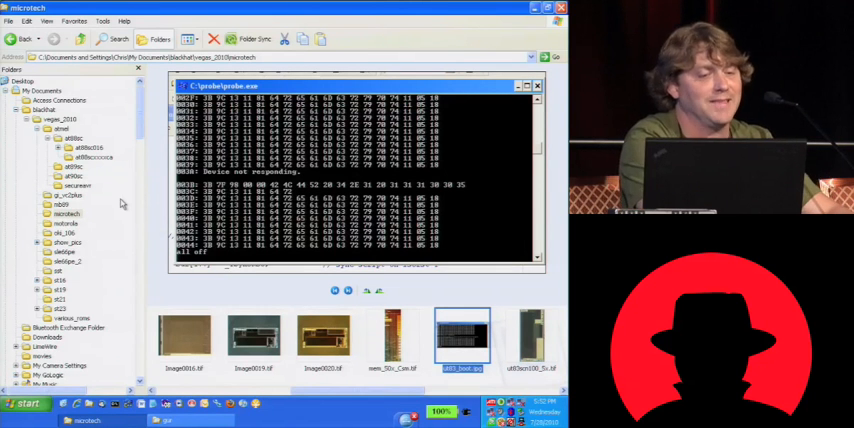
Preview mot_latches.jpg in motorola, then Image0055.tif in the oki_106 folder
left_click(64, 232)
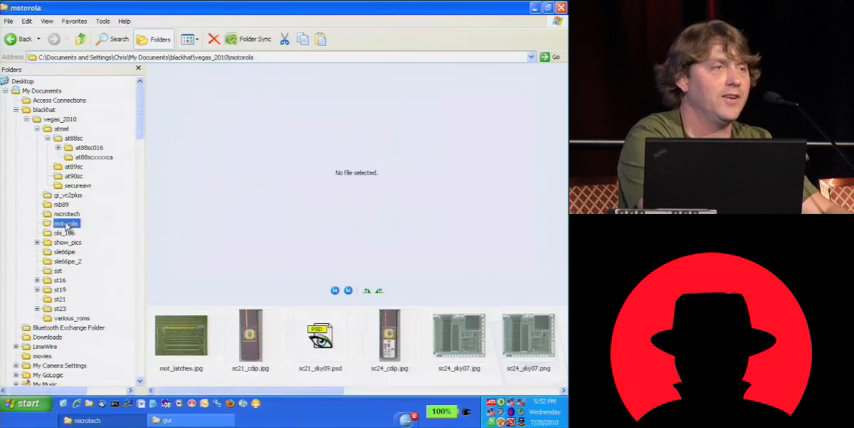
left_click(180, 338)
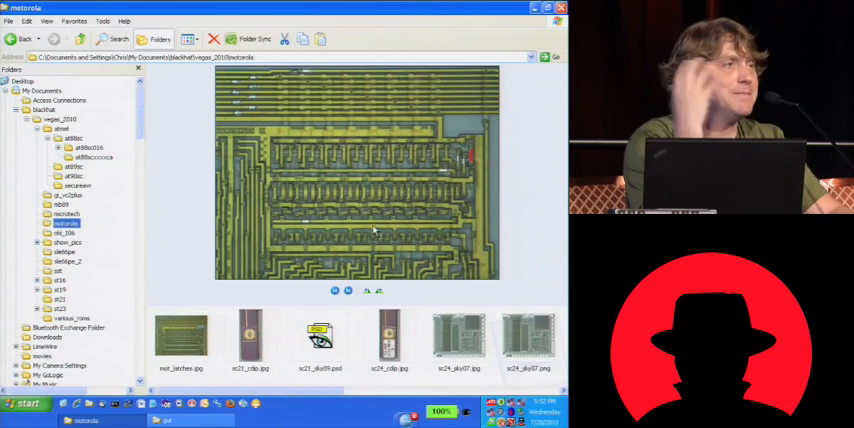
left_click(63, 232)
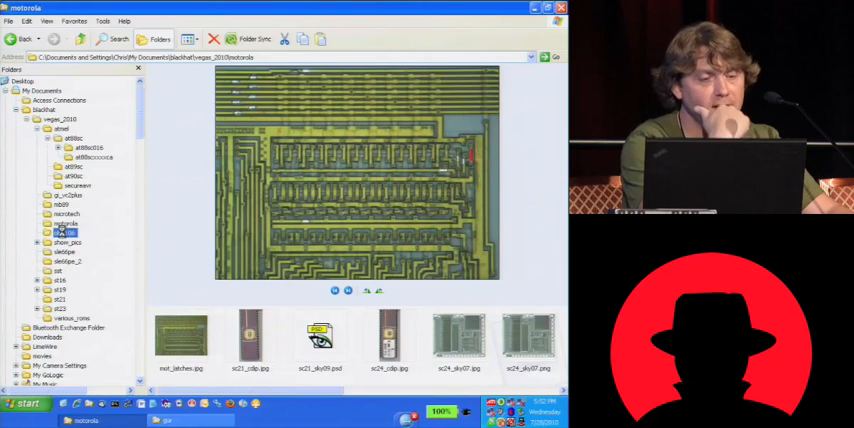
left_click(61, 232)
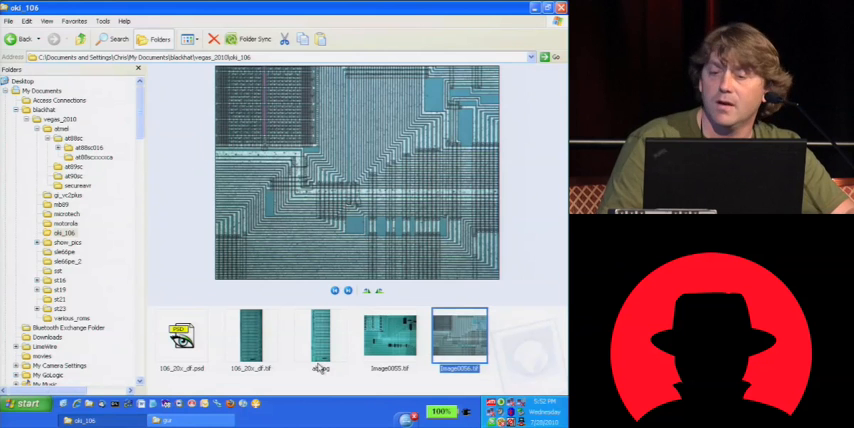
left_click(390, 340)
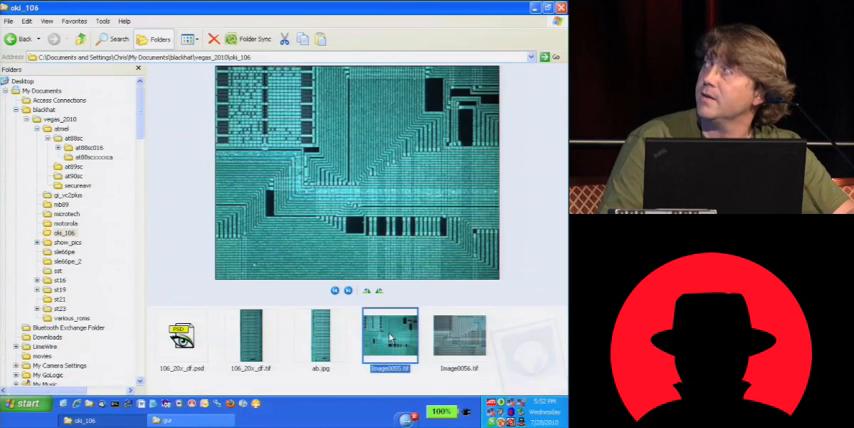
left_click(458, 335)
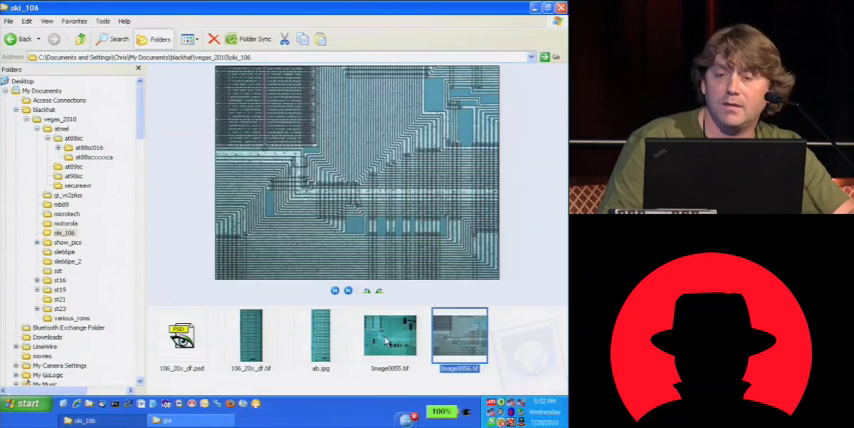
left_click(390, 335)
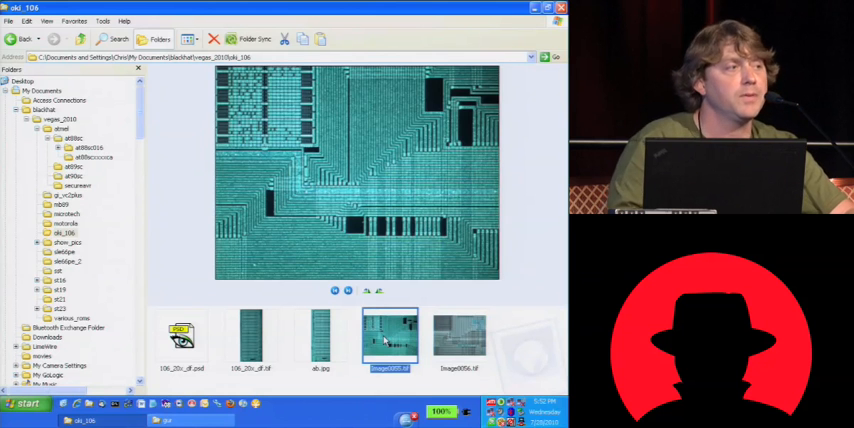
mouse_move(390, 340)
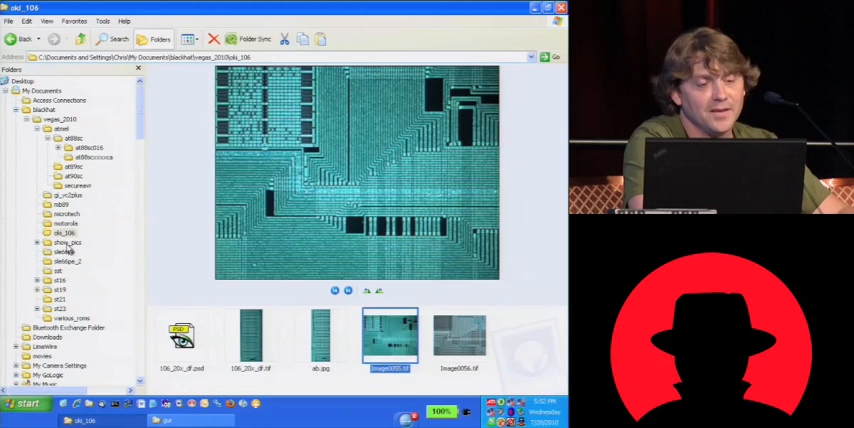
Preview the core_left, core_mid, core_right and latch_driver_6k5x TIF images in pe_m1
left_click(66, 242)
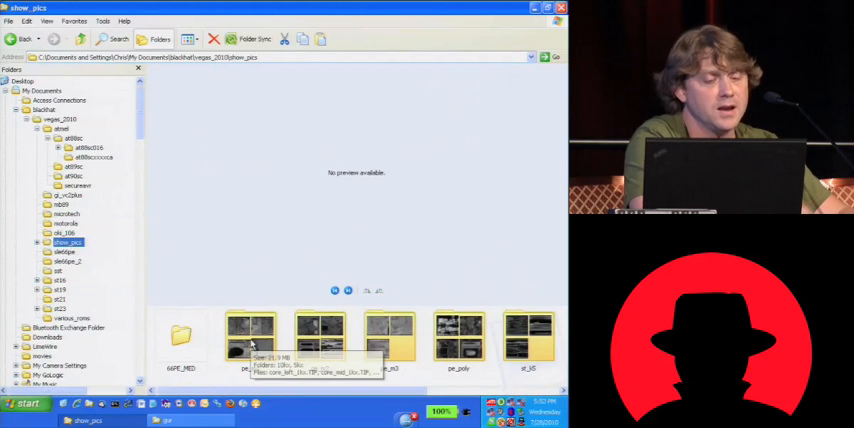
mouse_move(210, 344)
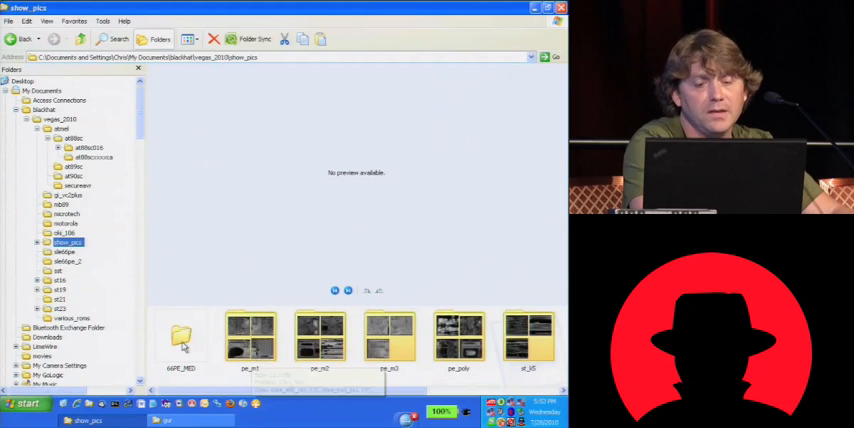
mouse_move(265, 340)
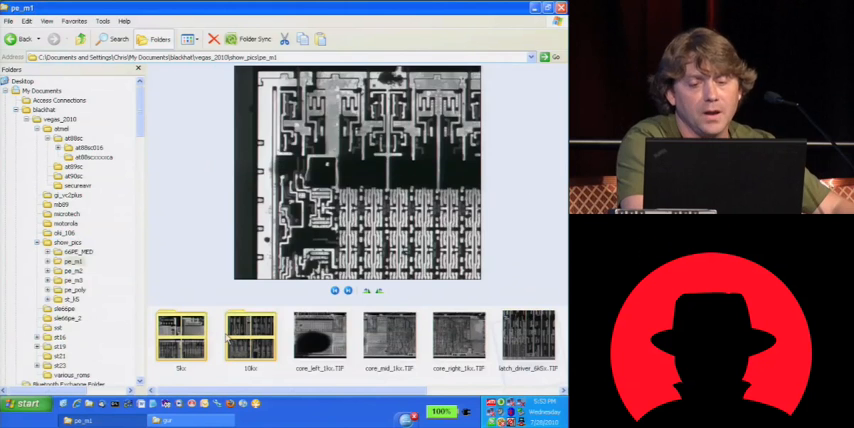
left_click(320, 338)
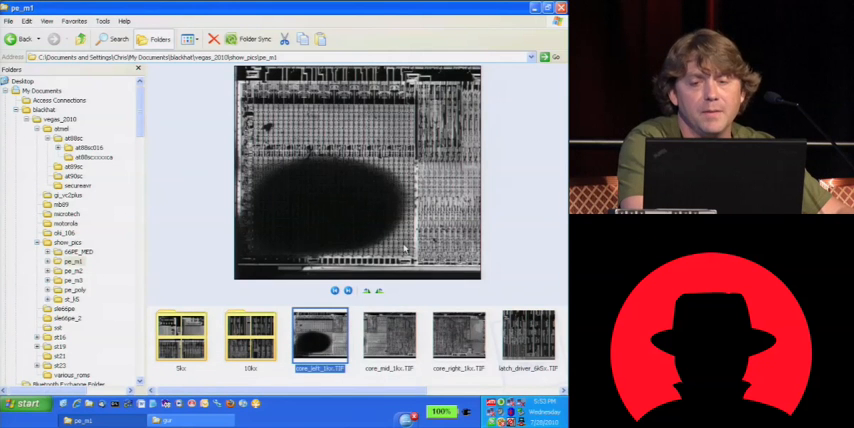
left_click(389, 338)
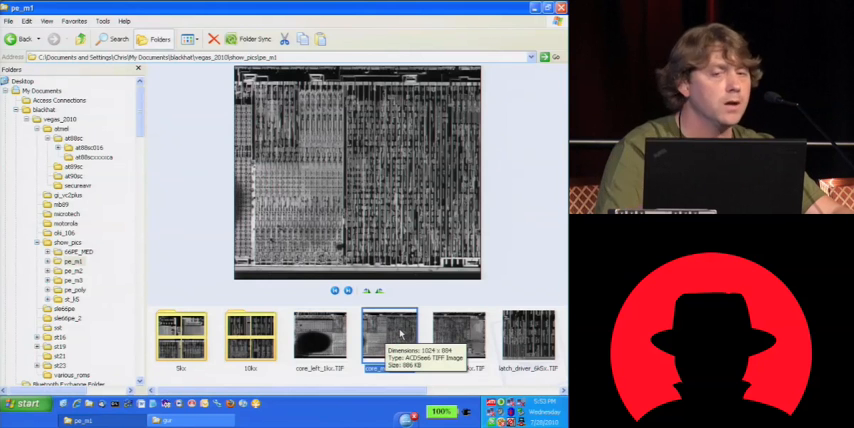
left_click(389, 341)
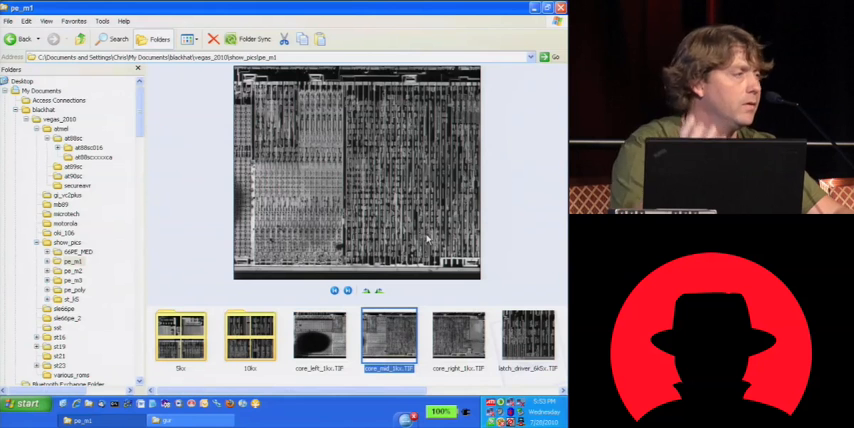
left_click(458, 338)
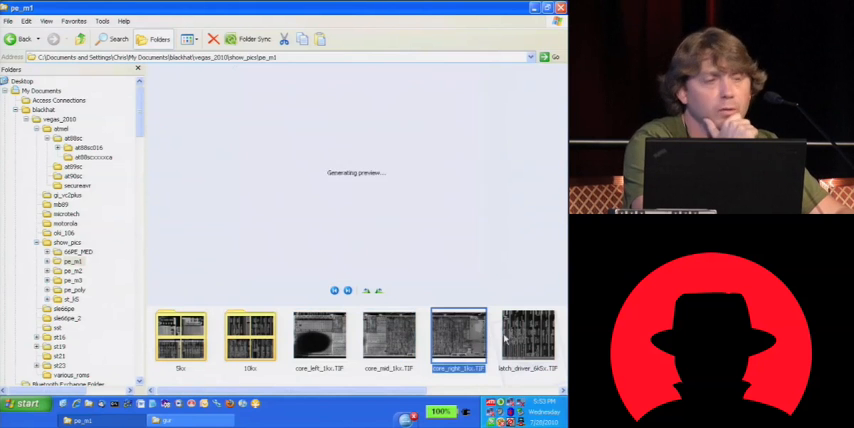
left_click(527, 338)
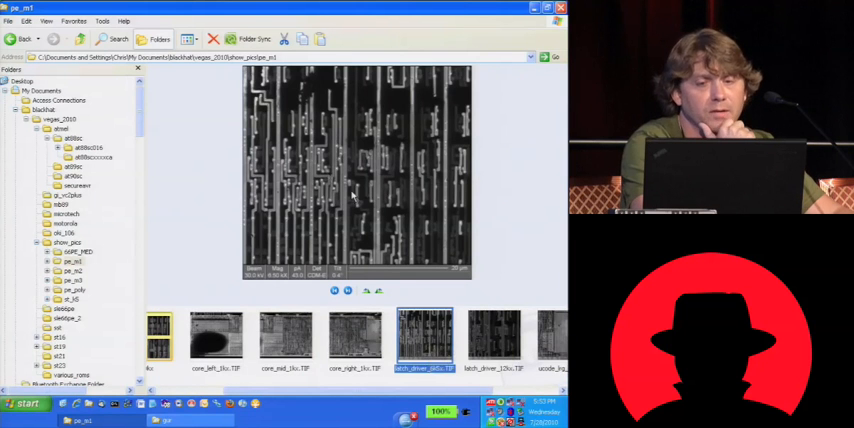
double_click(424, 337)
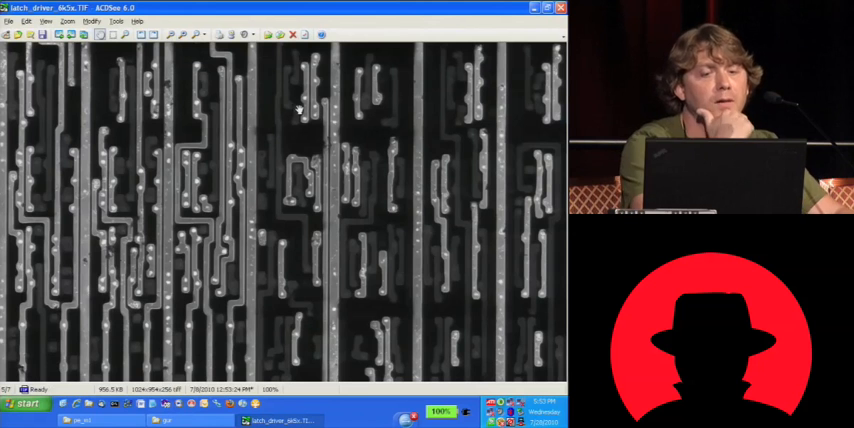
mouse_move(430, 277)
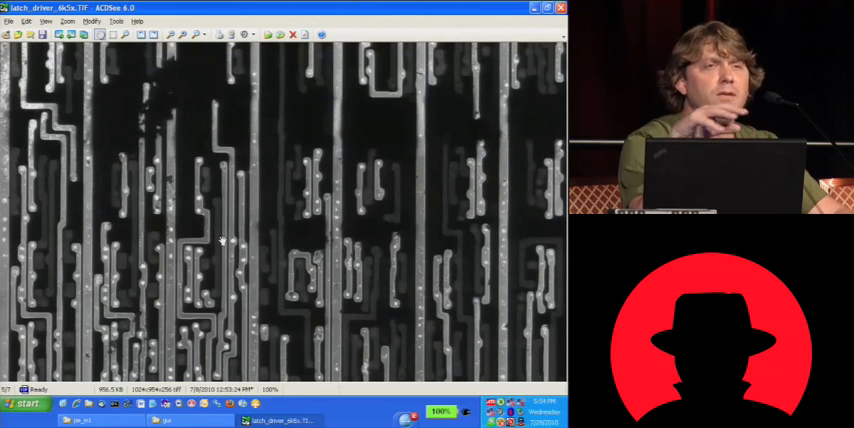
mouse_move(518, 258)
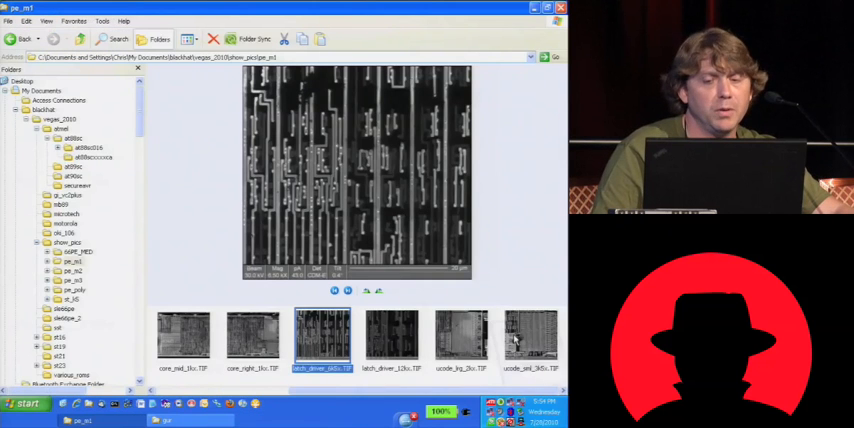
mouse_move(520, 345)
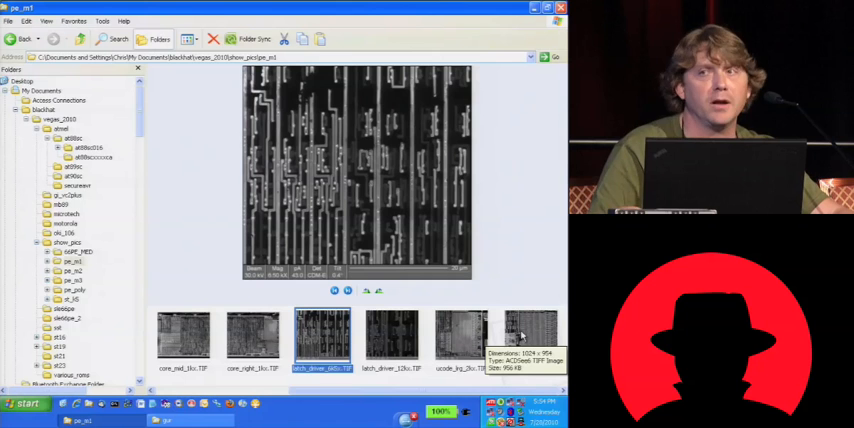
Preview ucode_sml_3k5x and ucode_lrg_2kx, then st16_circles_8kx.TIF in pe_m2
left_click(531, 335)
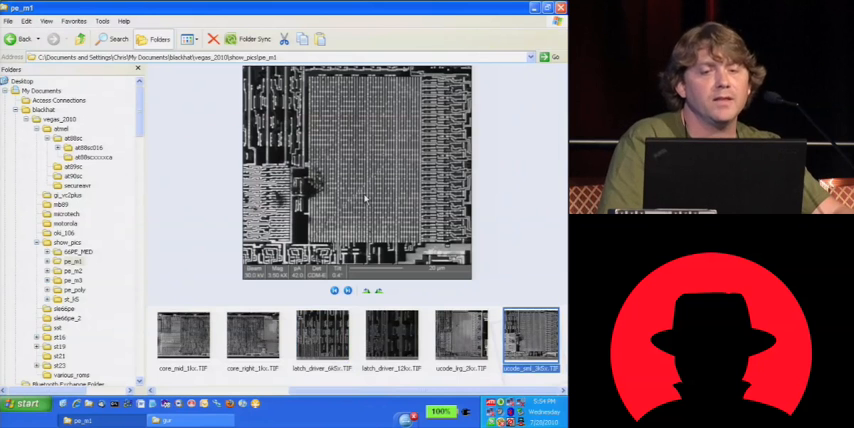
mouse_move(385, 250)
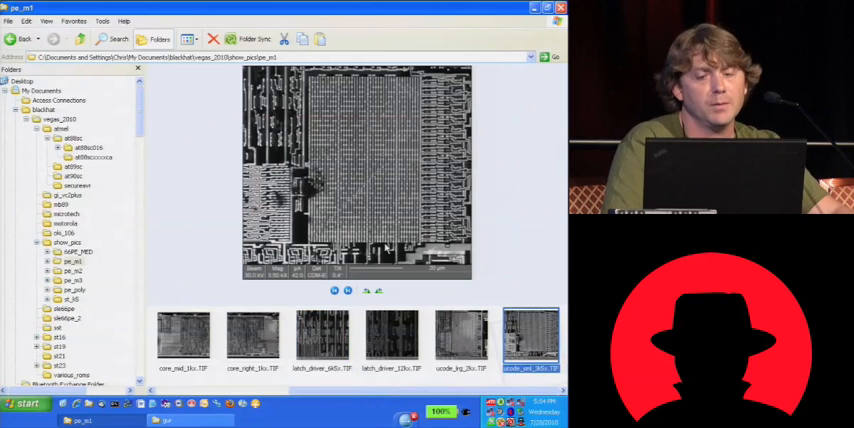
mouse_move(465, 338)
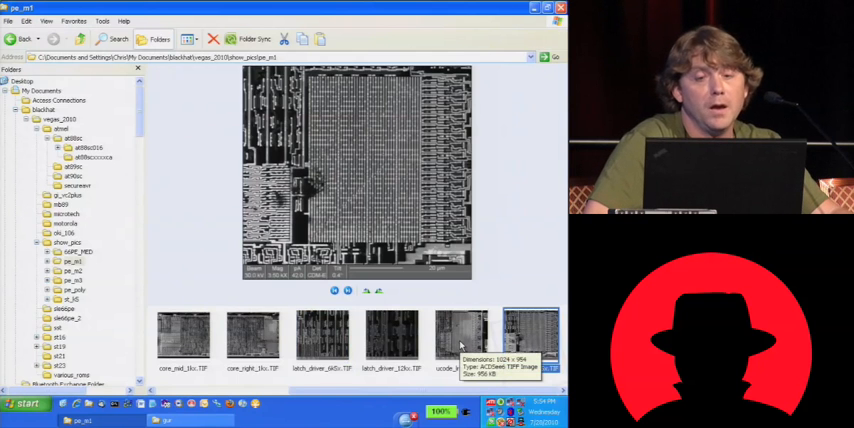
left_click(460, 335)
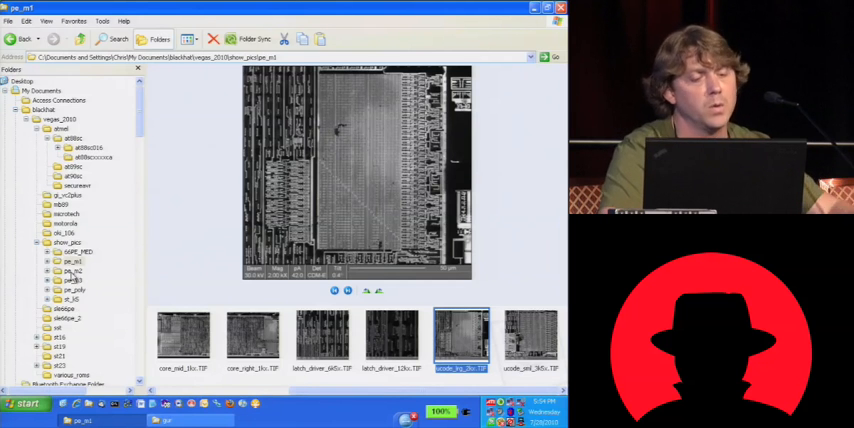
left_click(72, 271)
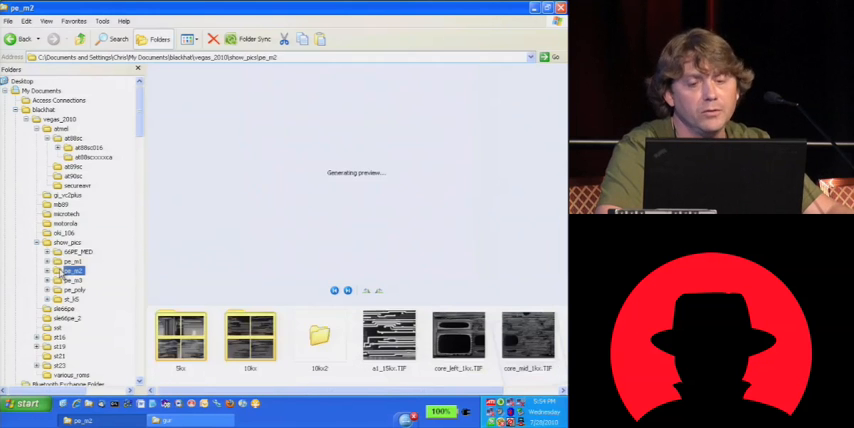
left_click(389, 337)
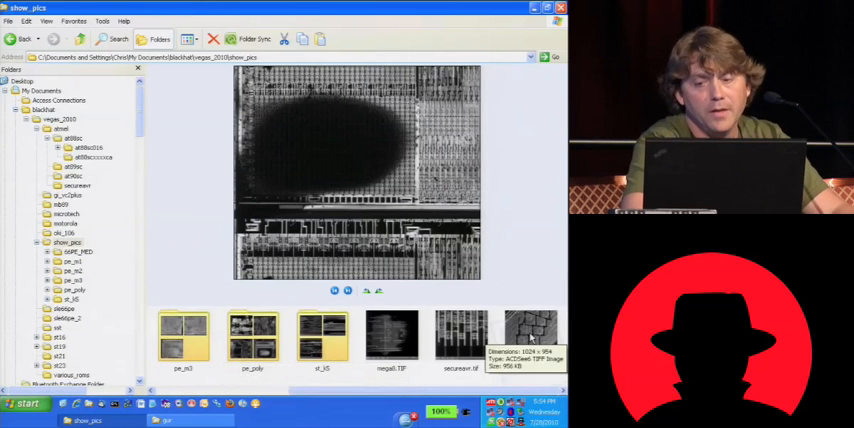
left_click(531, 338)
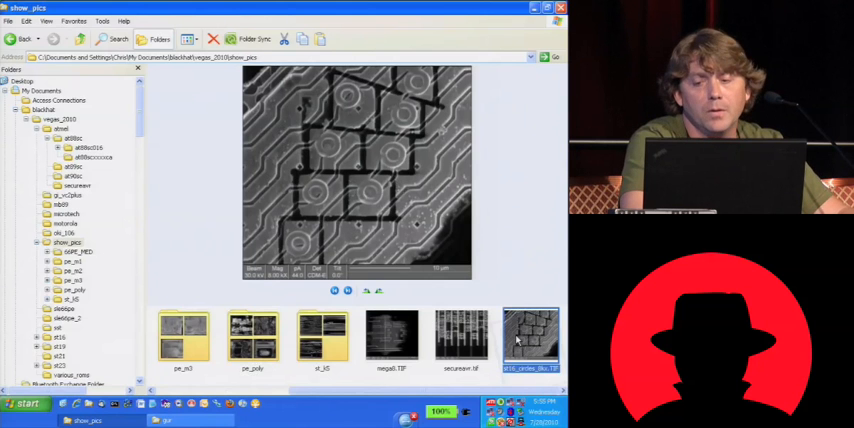
double_click(532, 337)
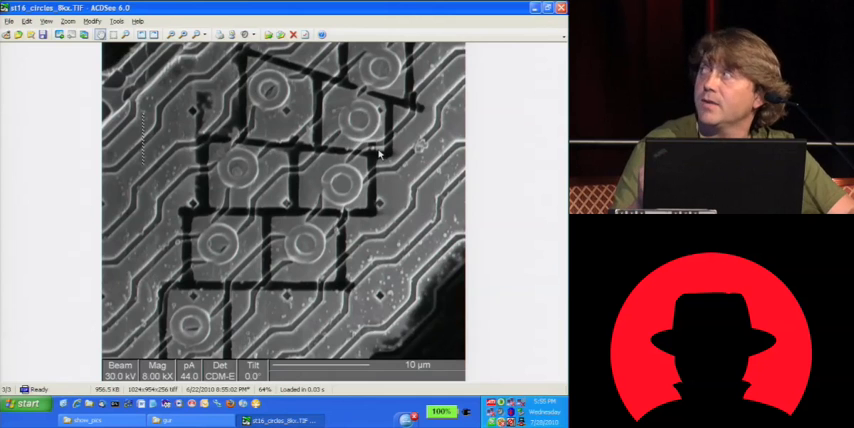
mouse_move(347, 160)
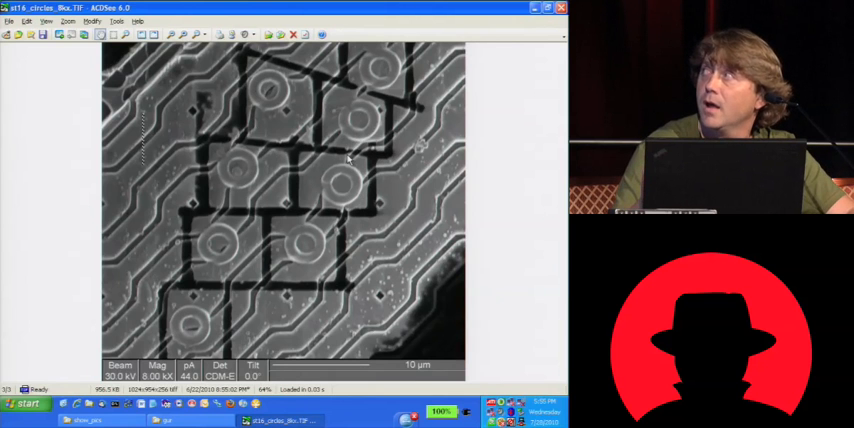
mouse_move(315, 149)
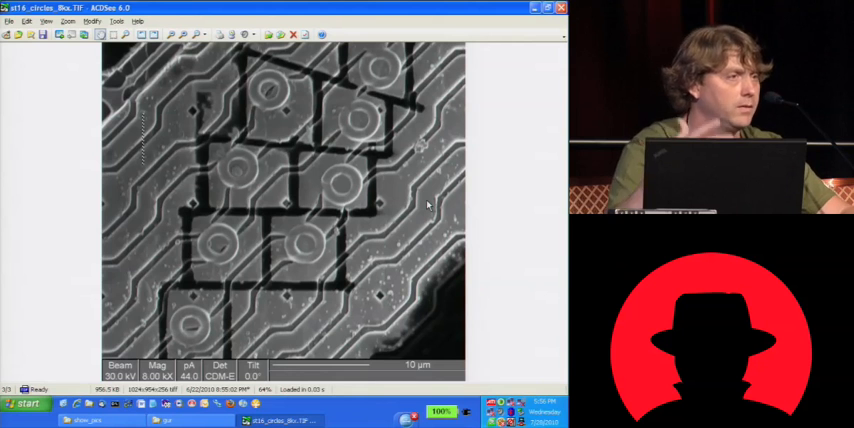
mouse_move(399, 169)
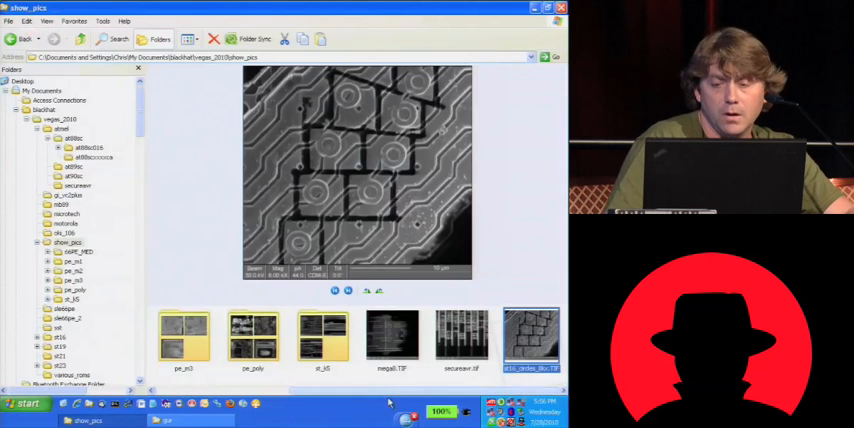
Preview secureavr, mega8 and pe_poly photos, then test_pads_2k5x.TIF in st_k5
left_click(461, 337)
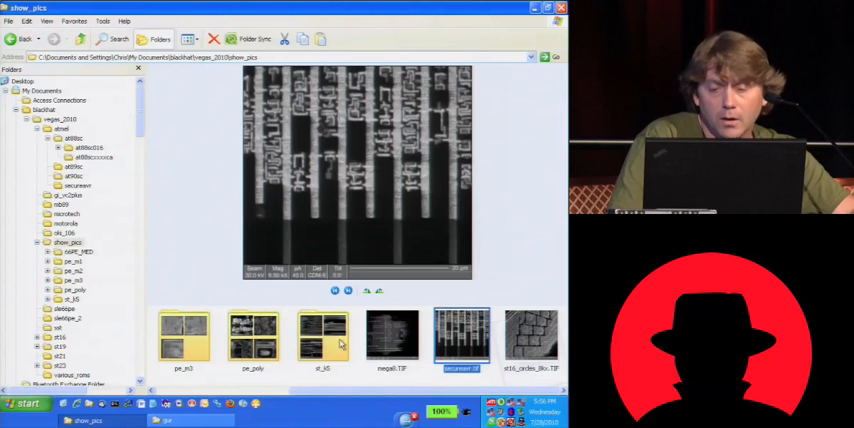
left_click(391, 335)
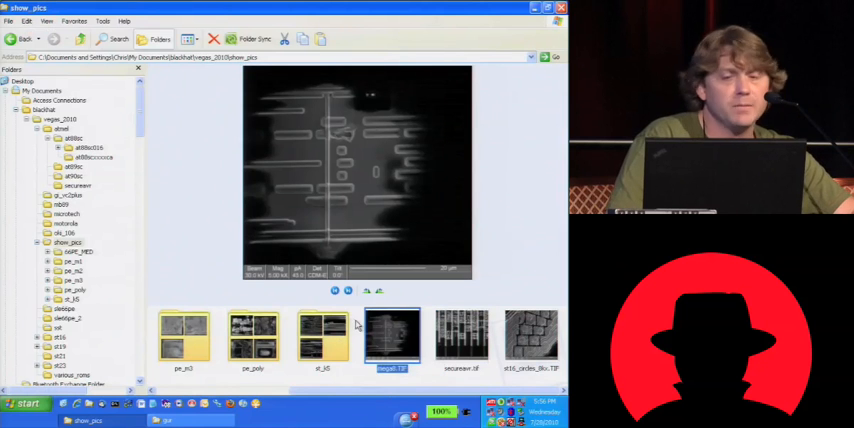
mouse_move(390, 340)
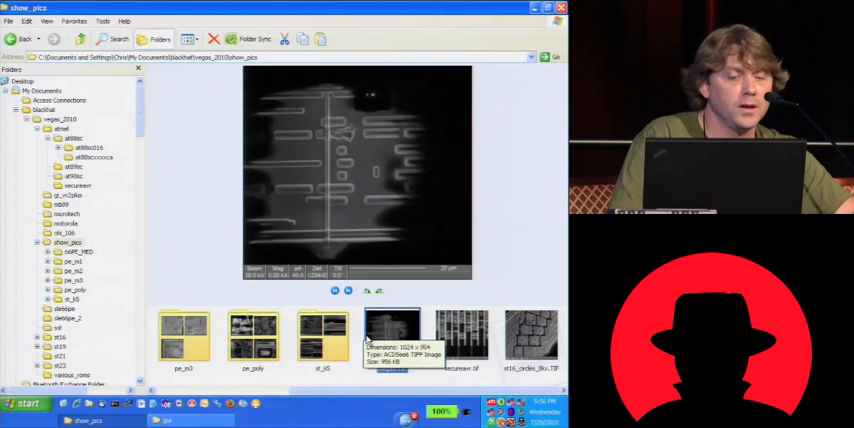
left_click(252, 337)
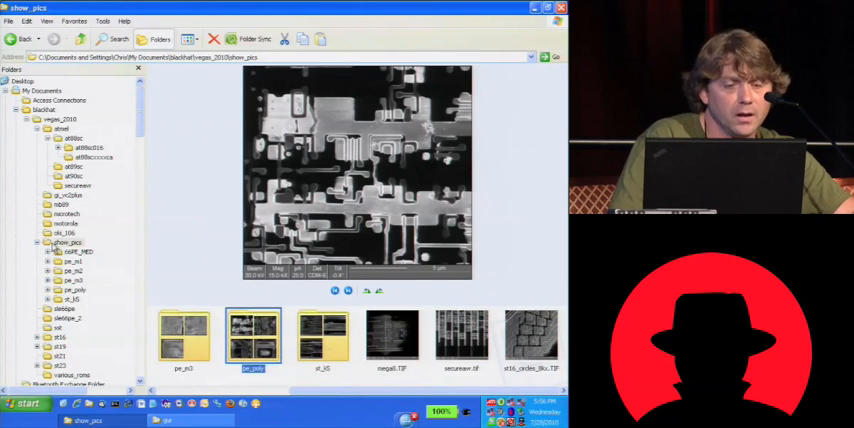
left_click(71, 299)
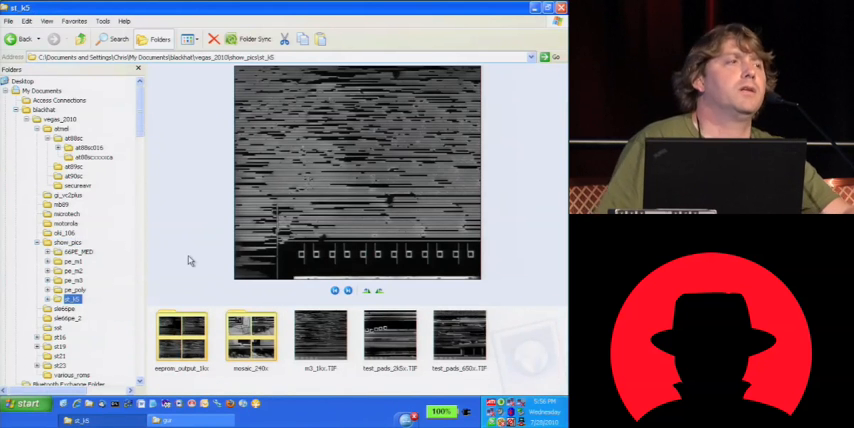
mouse_move(322, 335)
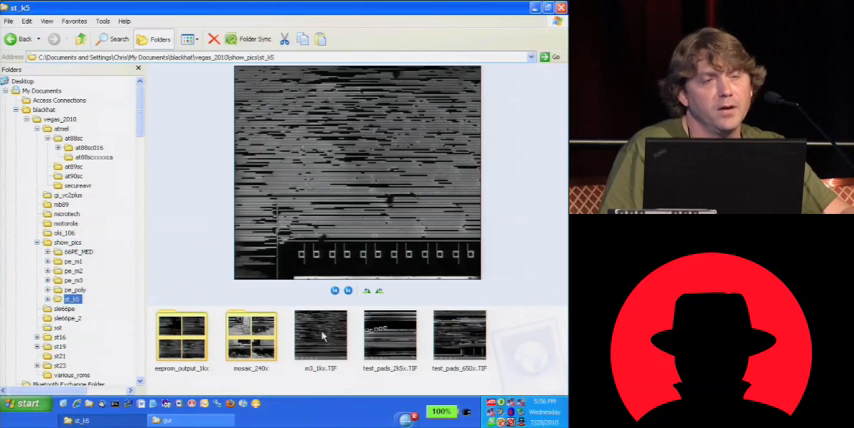
mouse_move(322, 337)
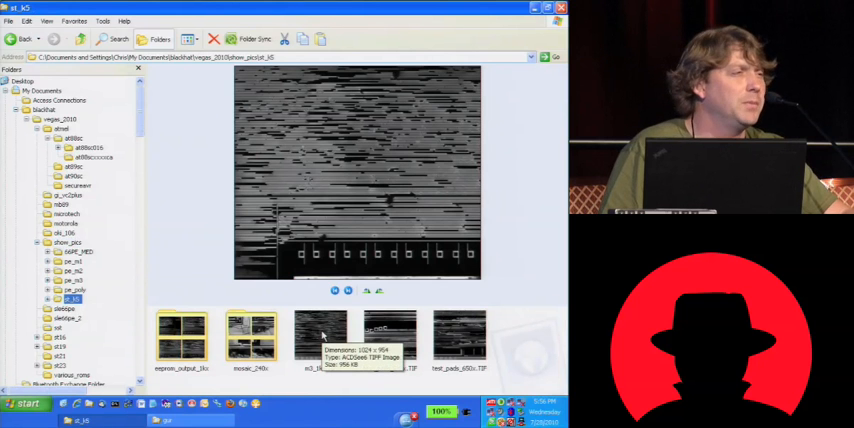
left_click(320, 338)
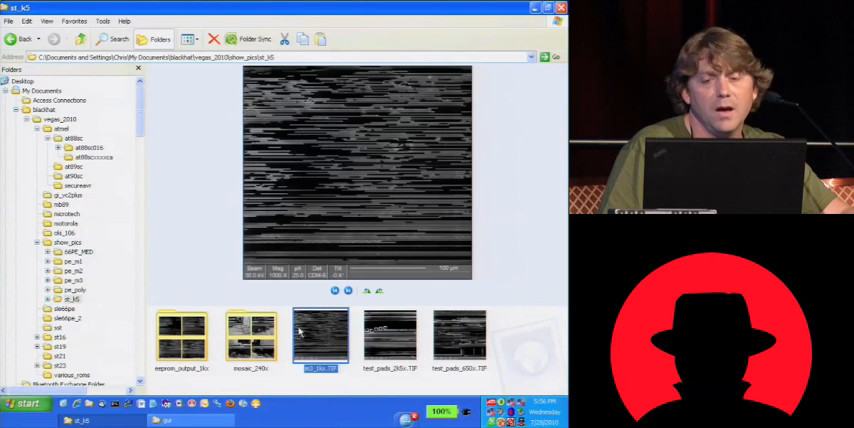
left_click(389, 338)
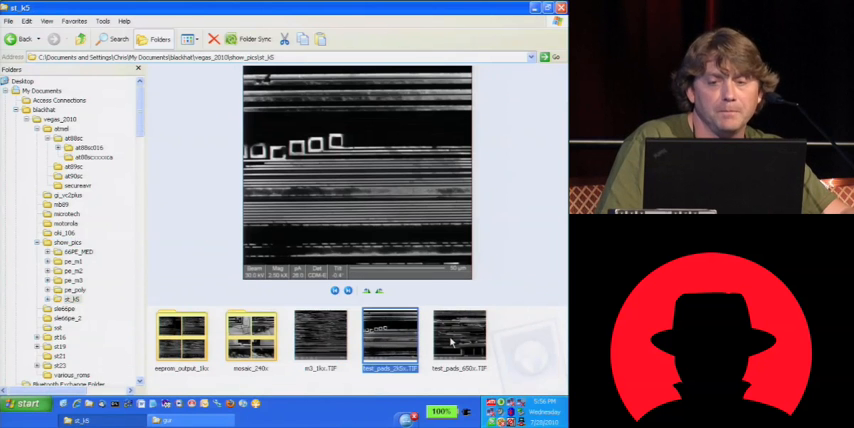
mouse_move(460, 340)
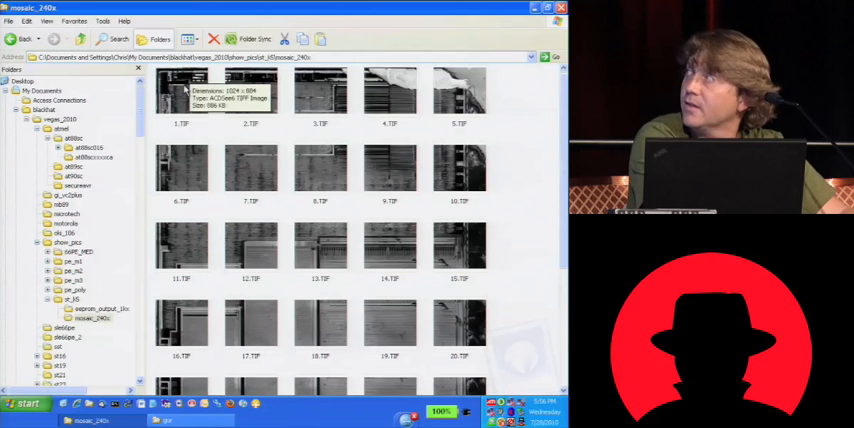
mouse_move(287, 104)
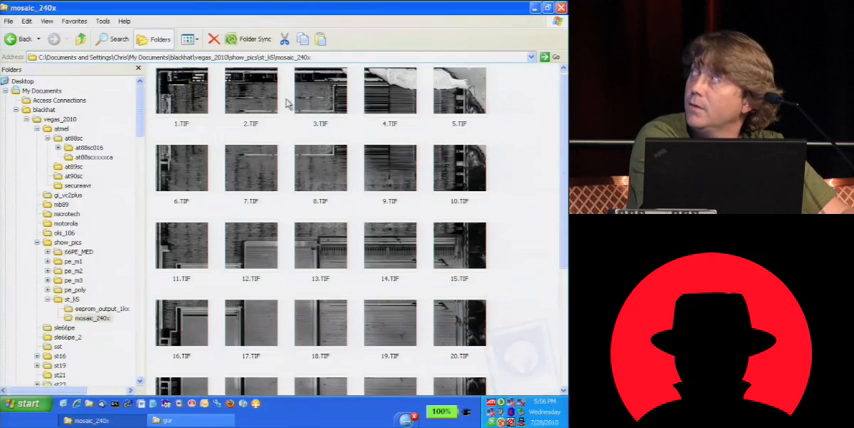
mouse_move(172, 167)
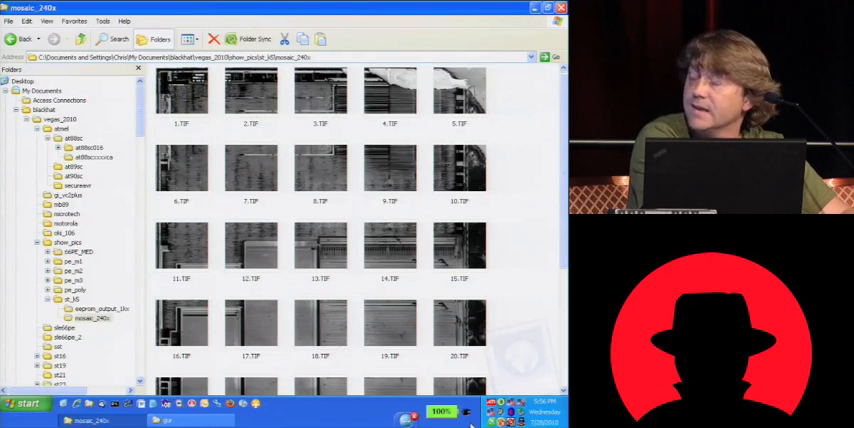
mouse_move(460, 245)
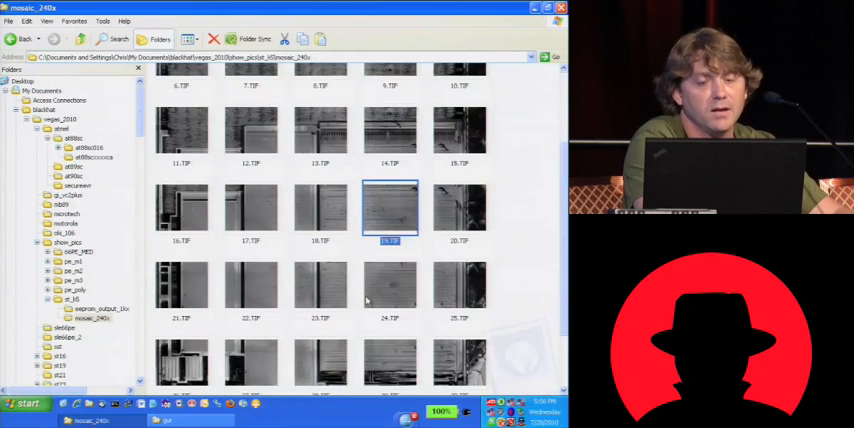
scroll("down", 3)
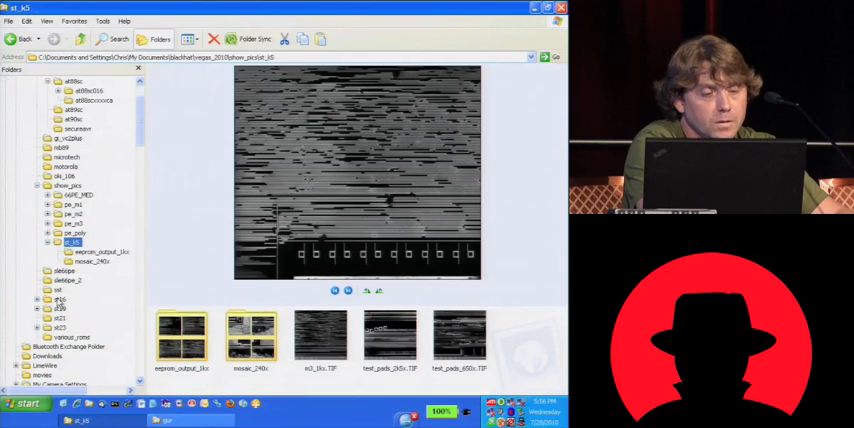
Open st16 and preview bus_mid_50x, st16_bus_meshfocus.jpg, then st16_busfocus.jpg
left_click(61, 299)
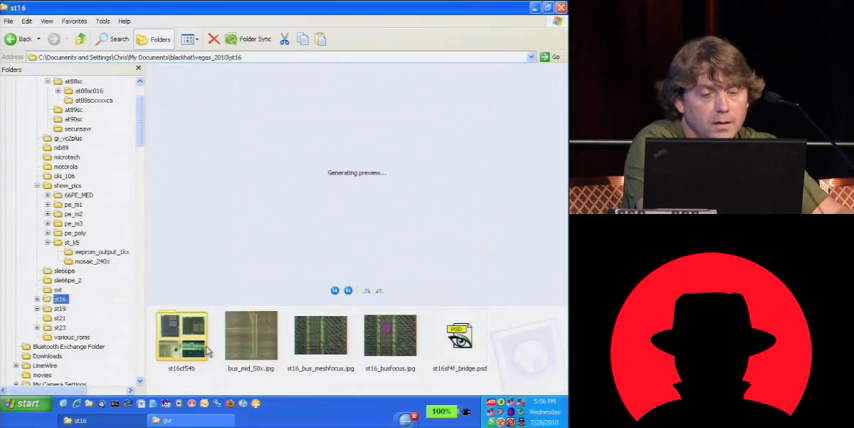
left_click(250, 335)
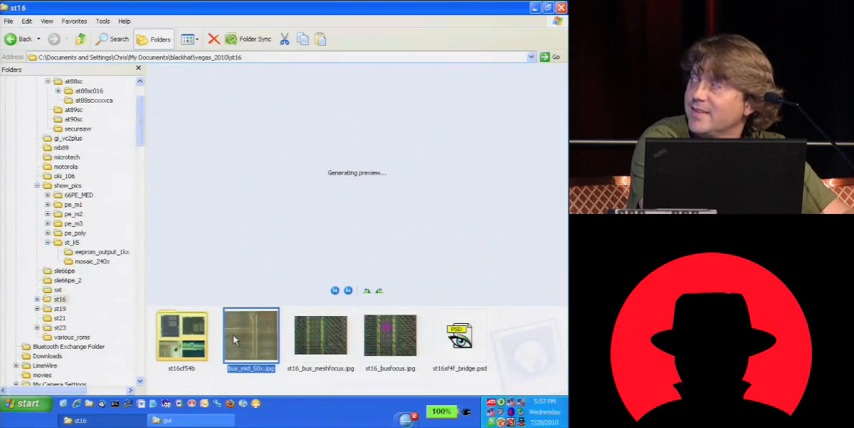
left_click(320, 335)
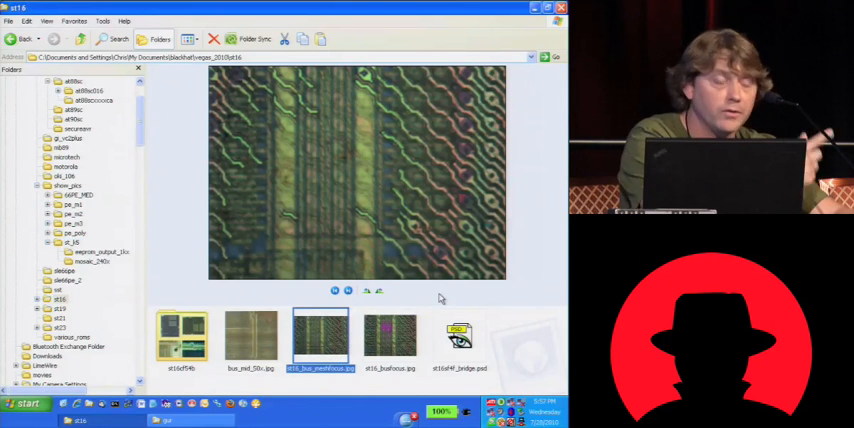
mouse_move(314, 220)
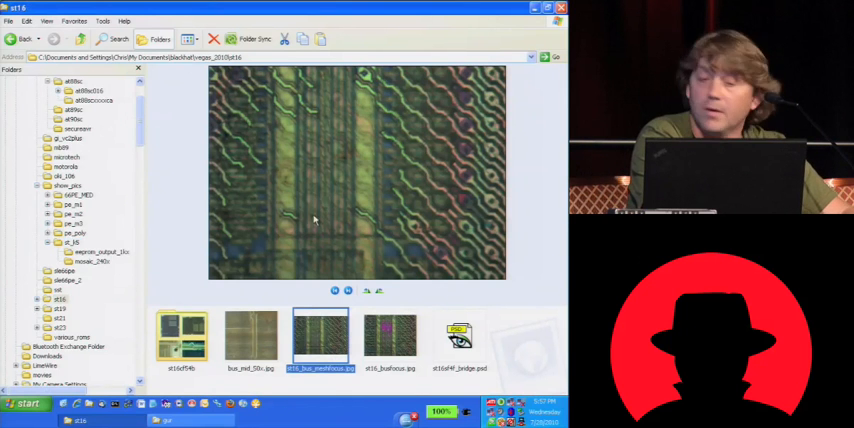
mouse_move(268, 154)
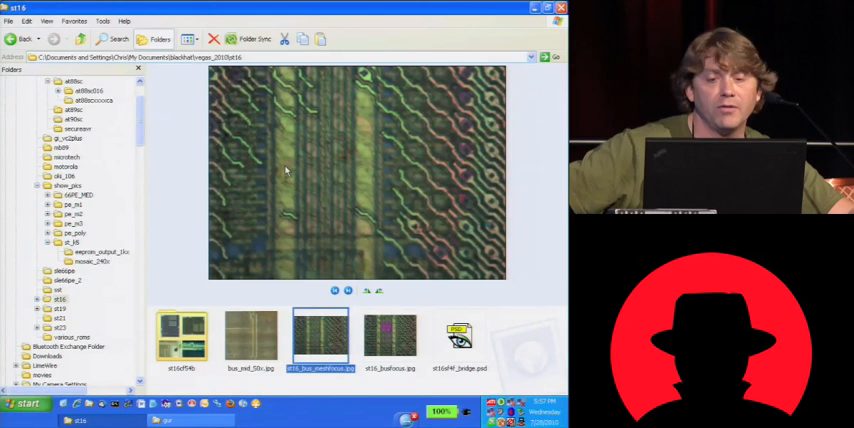
mouse_move(392, 335)
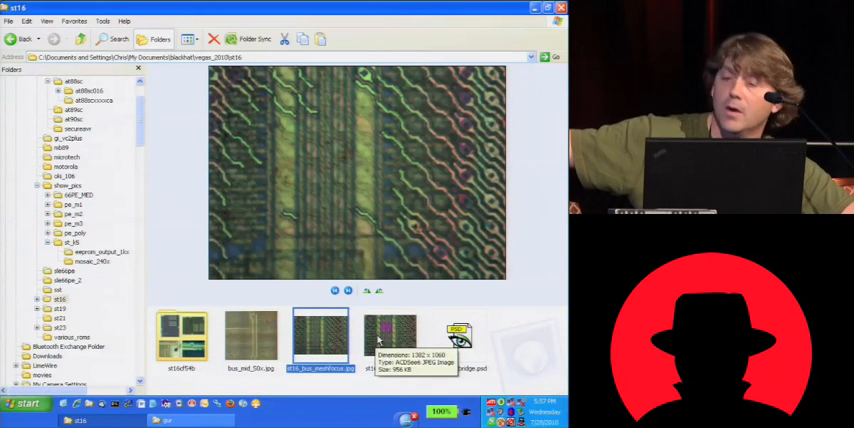
left_click(390, 335)
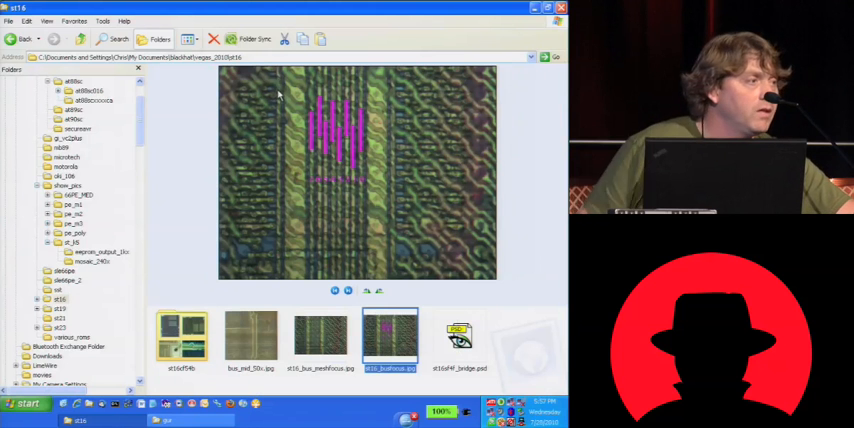
mouse_move(300, 312)
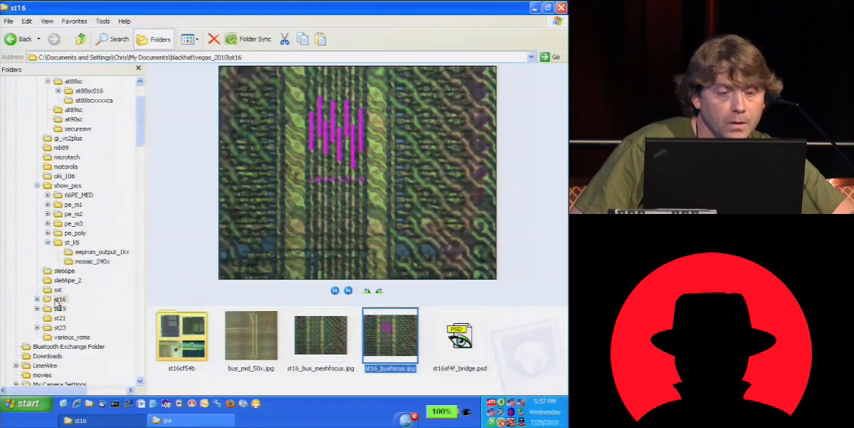
Open the st19\180nm folder of TIF die images
left_click(58, 308)
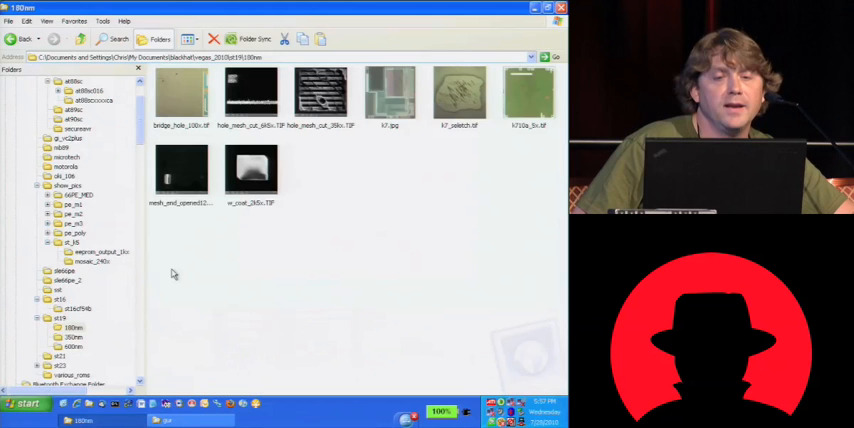
mouse_move(458, 100)
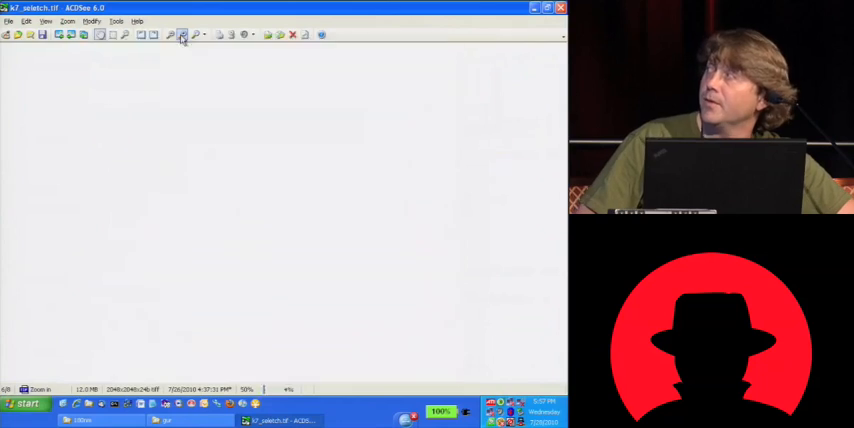
View k7_seletch.tif full size in ACDSee 6.0
left_click(183, 34)
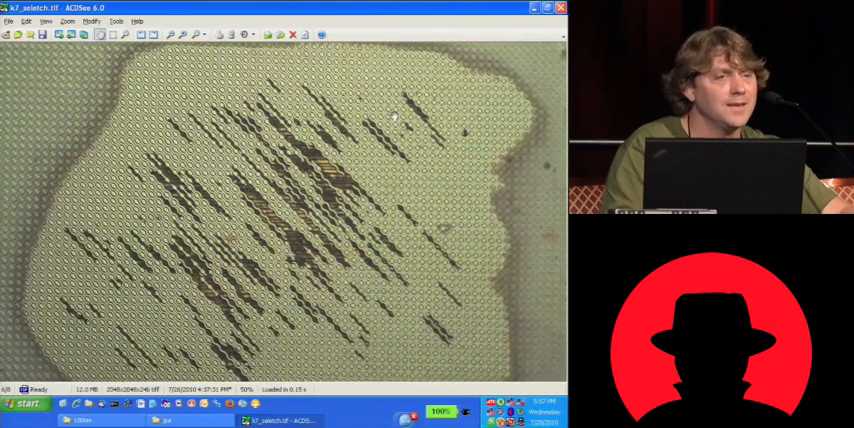
mouse_move(400, 158)
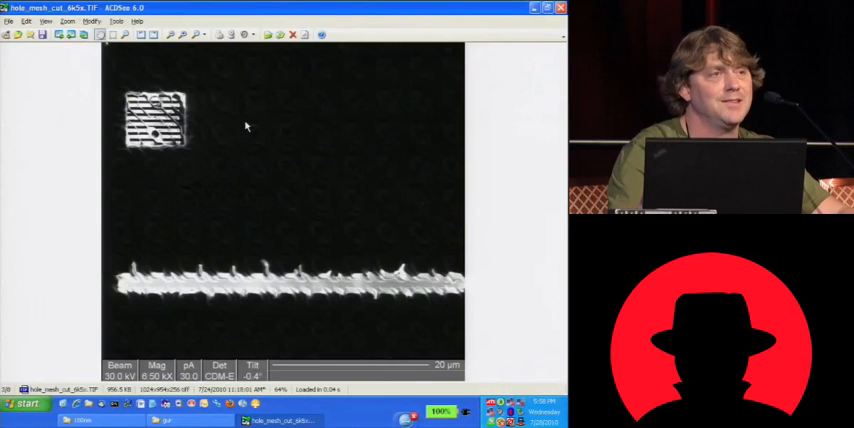
Zoom hole_mesh_cut_6k5x.TIF to 100% and scroll around the image
left_click(182, 34)
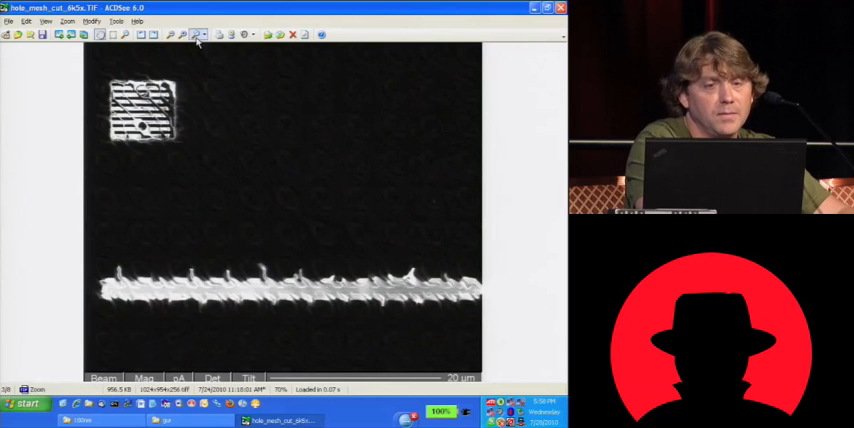
mouse_move(183, 35)
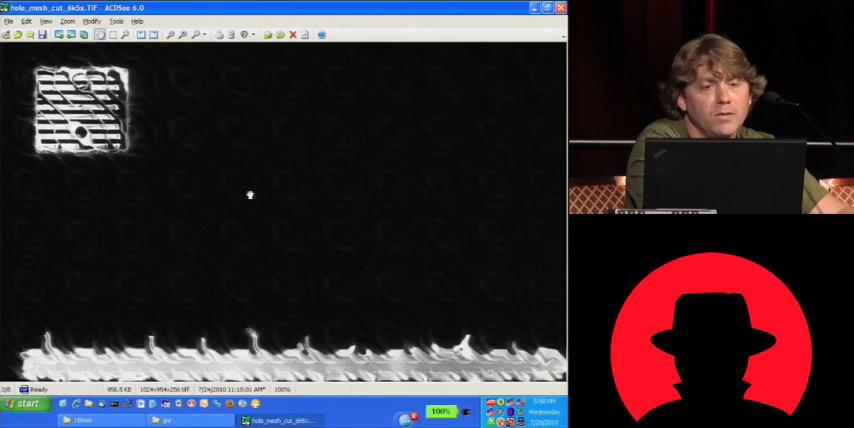
scroll("down", 3)
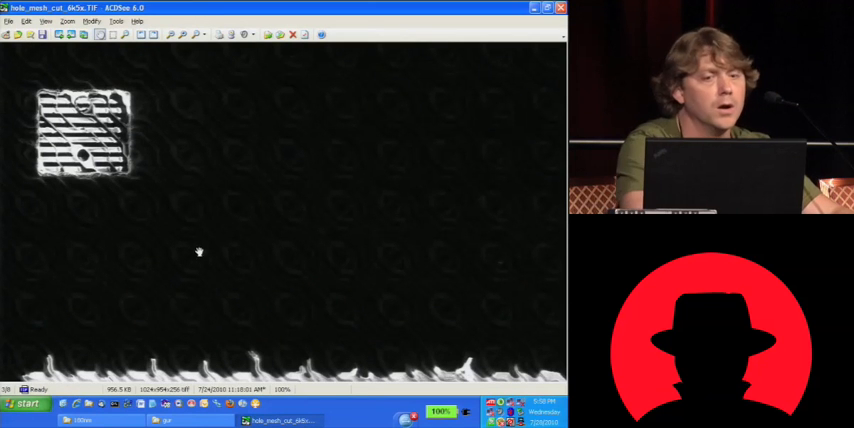
mouse_move(205, 189)
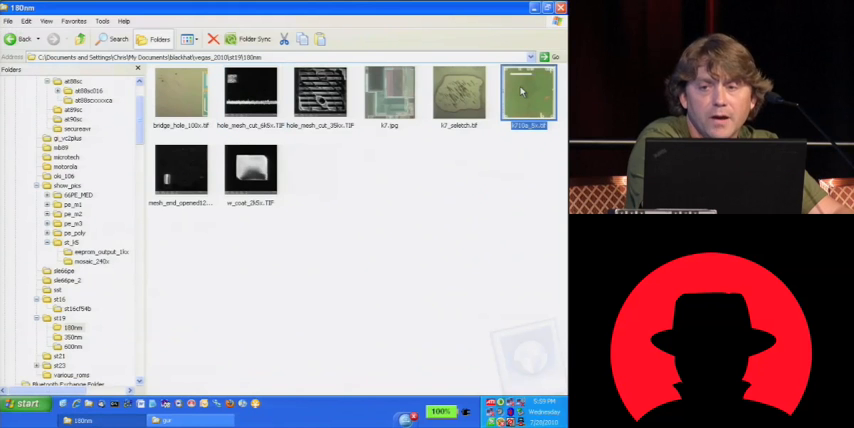
Open bridge_hole_100x.tif in ACDSee and zoom it to 150%
left_click(181, 95)
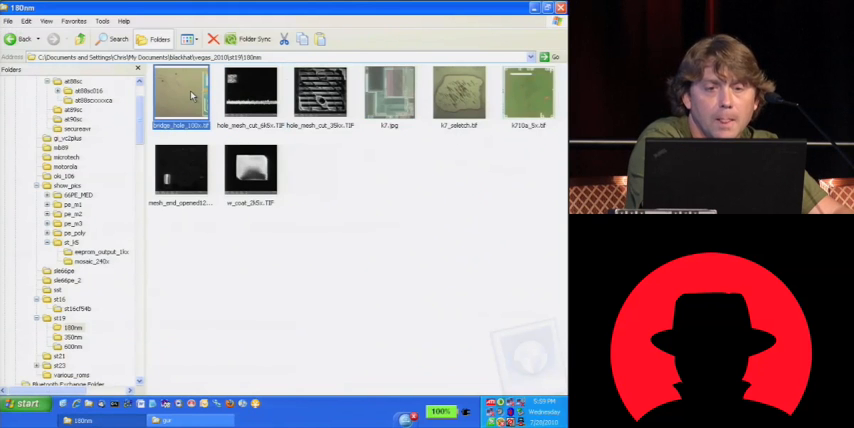
double_click(180, 90)
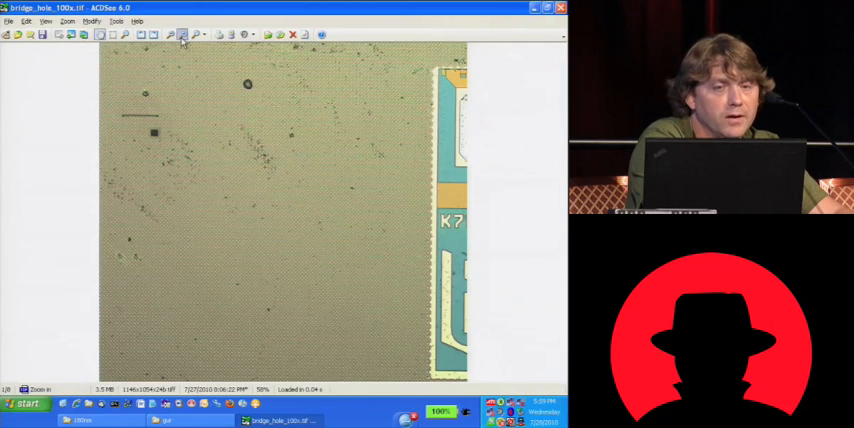
left_click(183, 35)
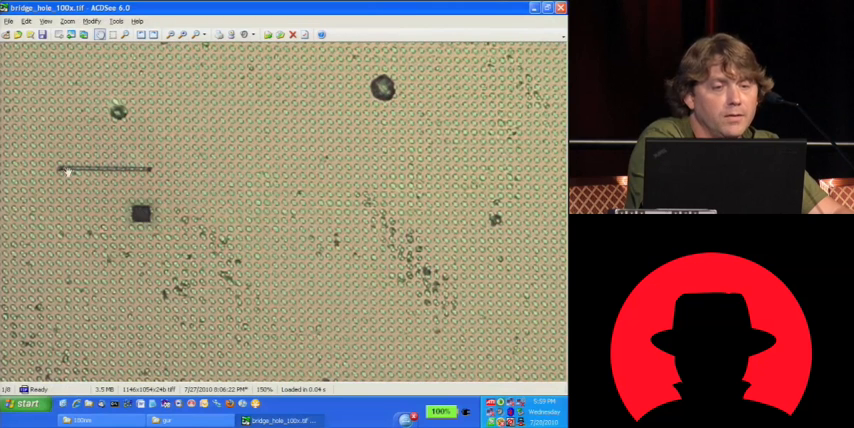
mouse_move(142, 222)
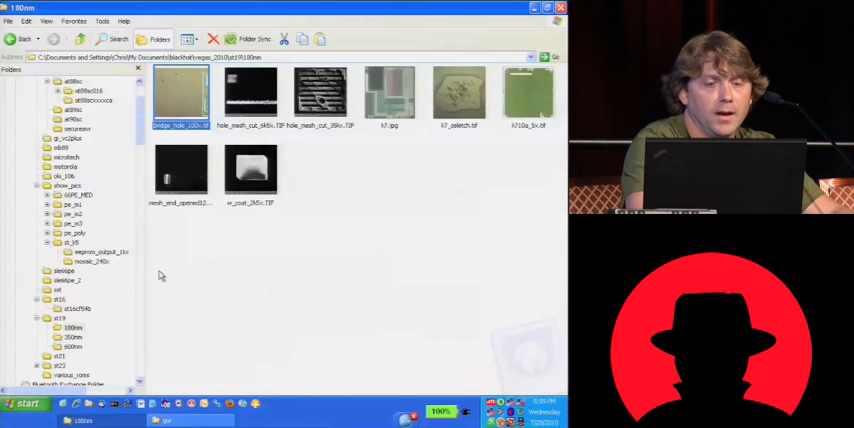
Select and deselect the mesh end opened photo, then scroll up the 180nm folder
left_click(180, 170)
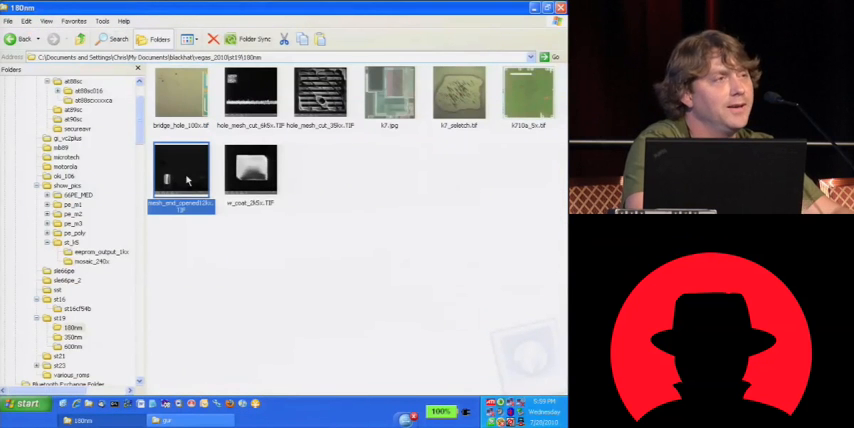
left_click(250, 170)
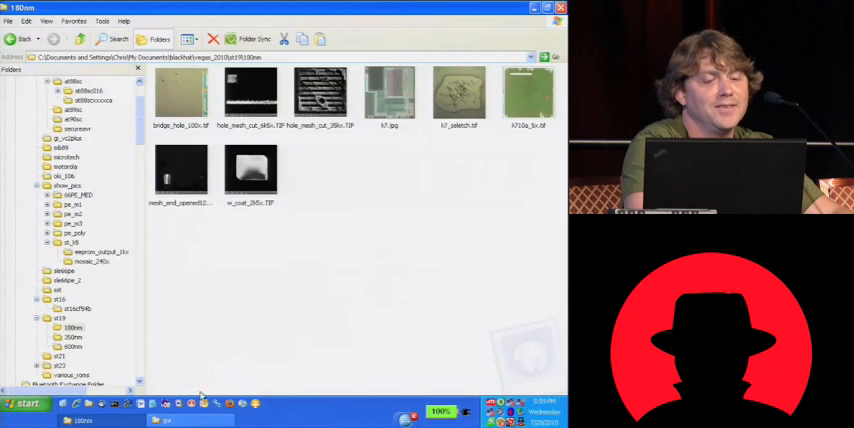
scroll("up", 3)
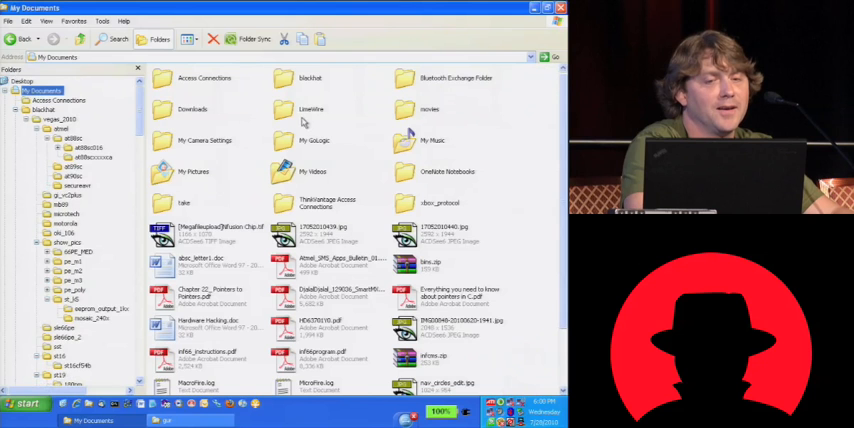
mouse_move(332, 157)
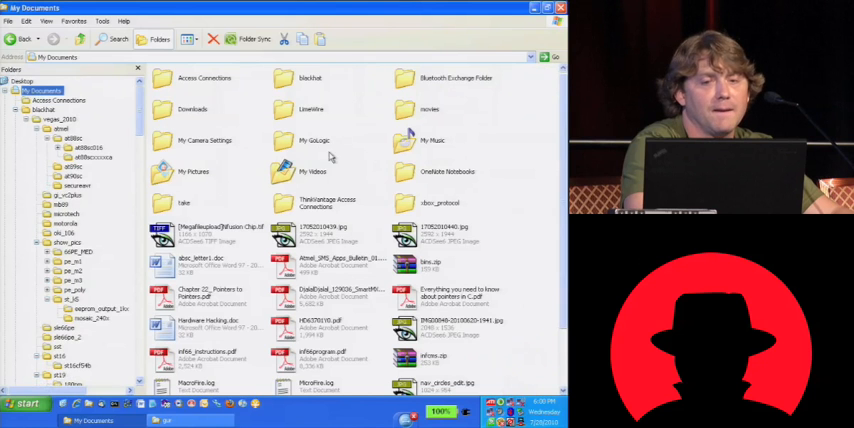
Switch the folder to Details view and open vegas_2010
left_click(189, 39)
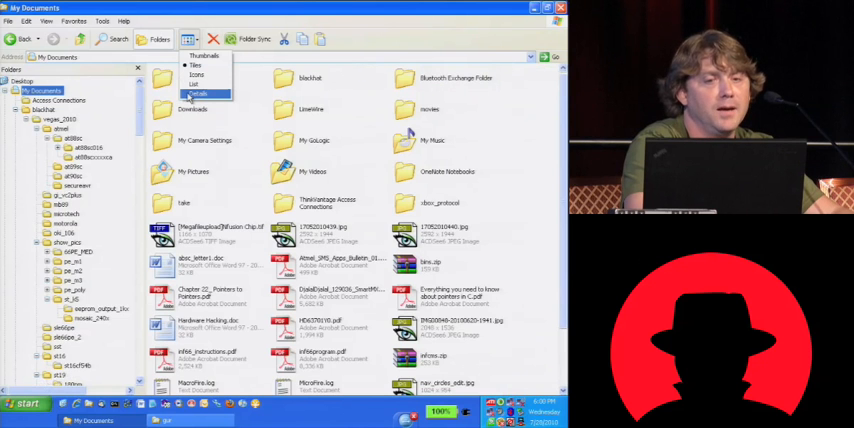
left_click(198, 94)
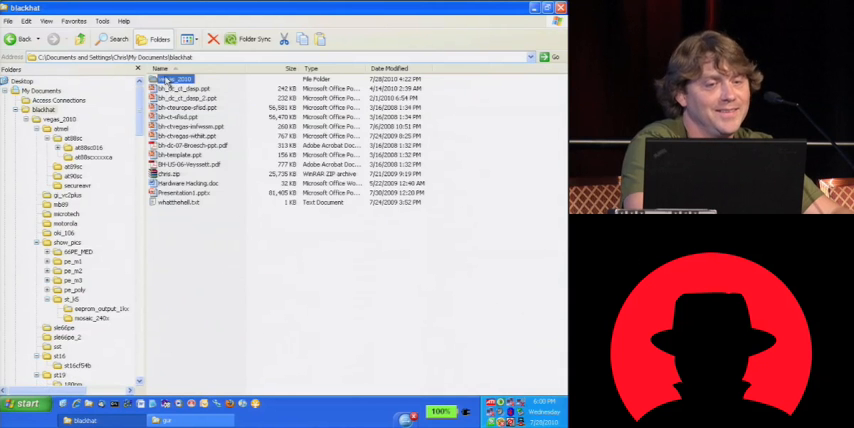
double_click(176, 78)
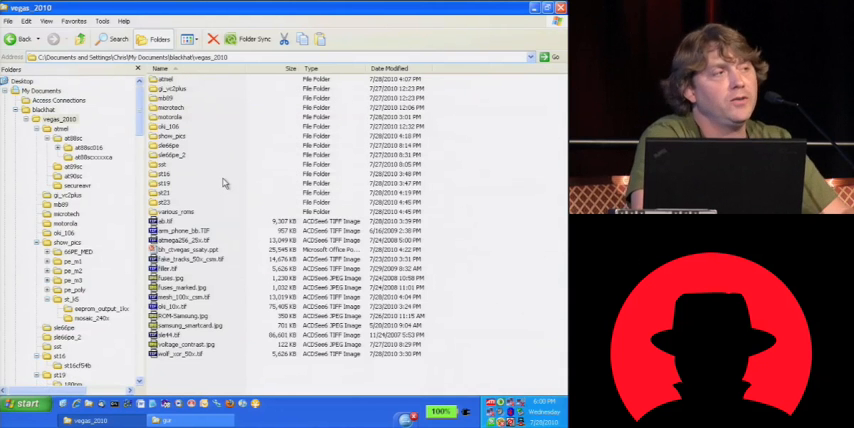
mouse_move(331, 314)
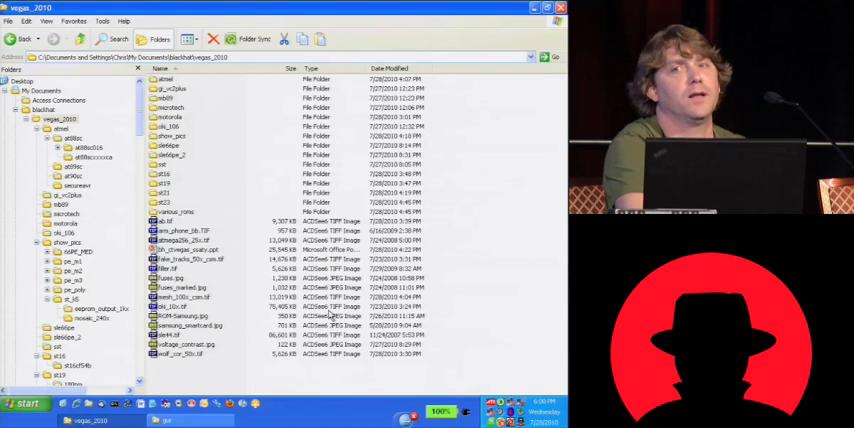
mouse_move(458, 158)
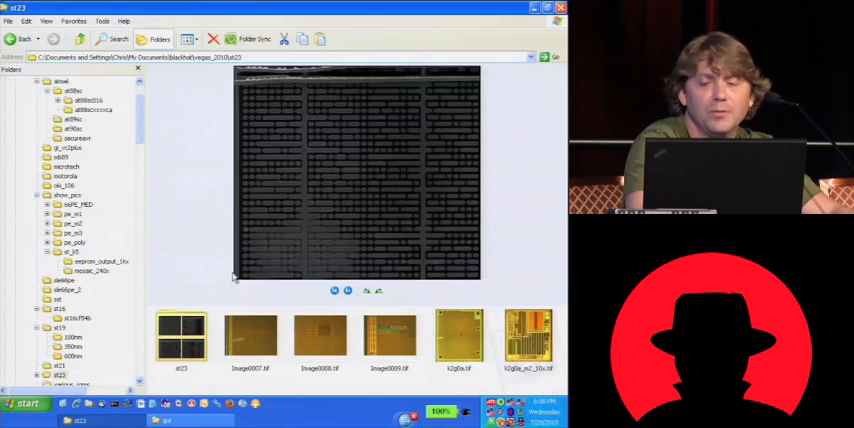
mouse_move(301, 272)
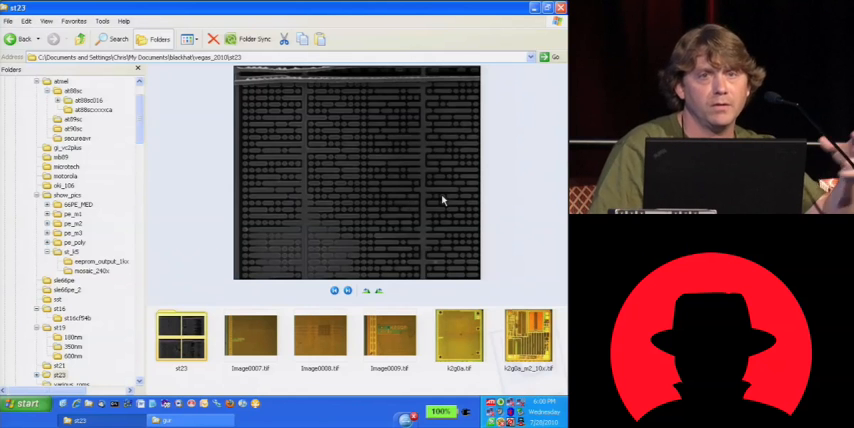
left_click(528, 338)
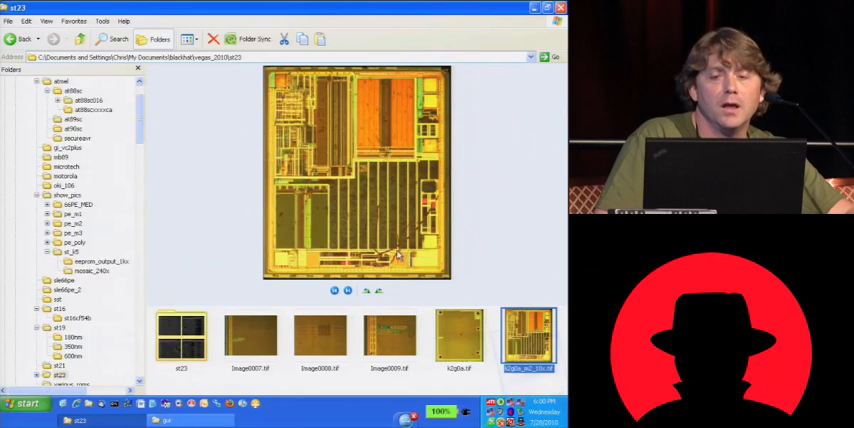
left_click(389, 337)
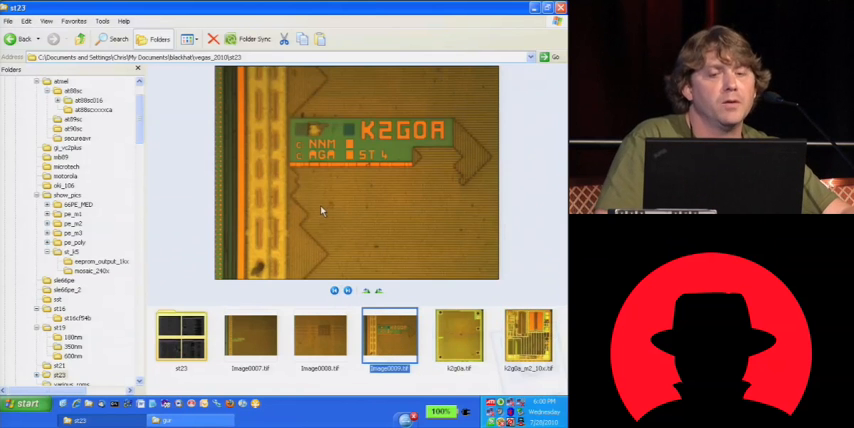
mouse_move(436, 228)
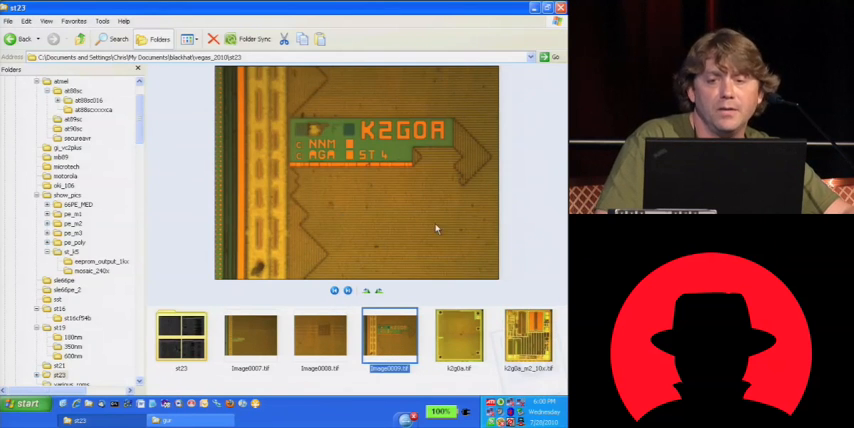
mouse_move(290, 203)
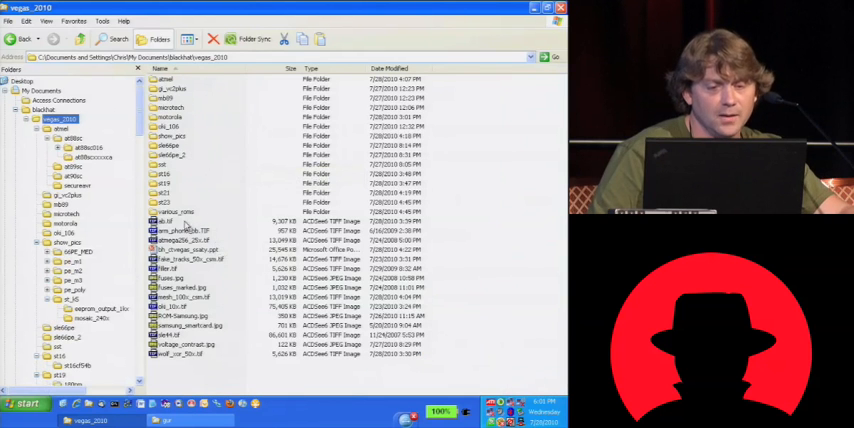
Bring PowerPoint forward and scroll the Slides pane to the final ATMEGA2650 slide
left_click(185, 249)
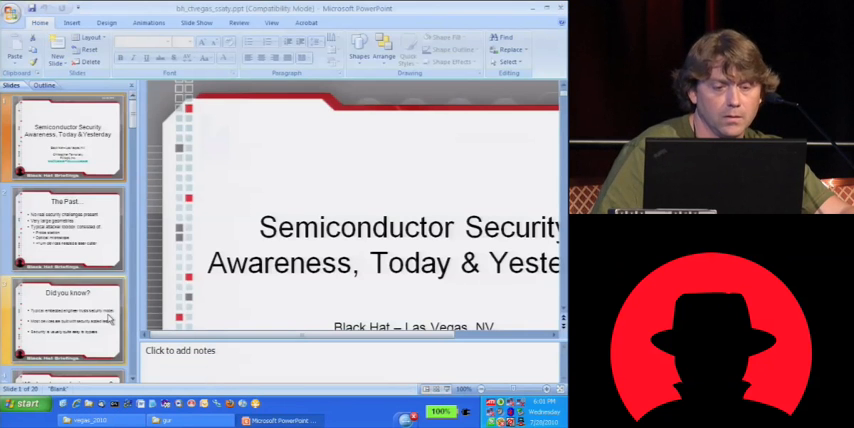
scroll("down", 3)
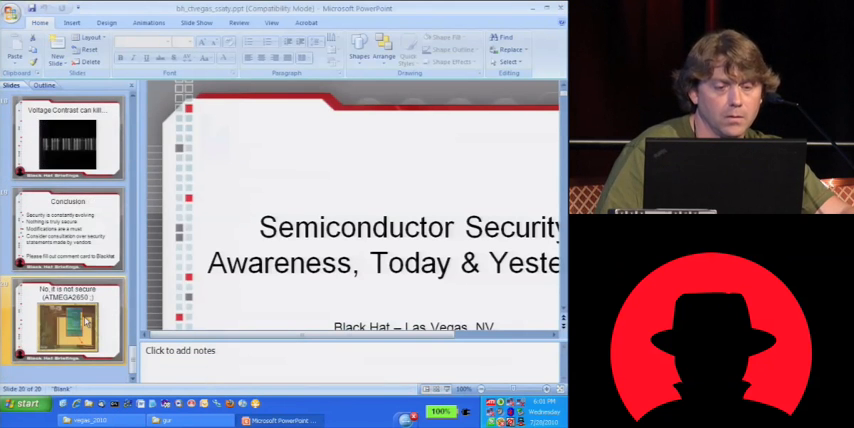